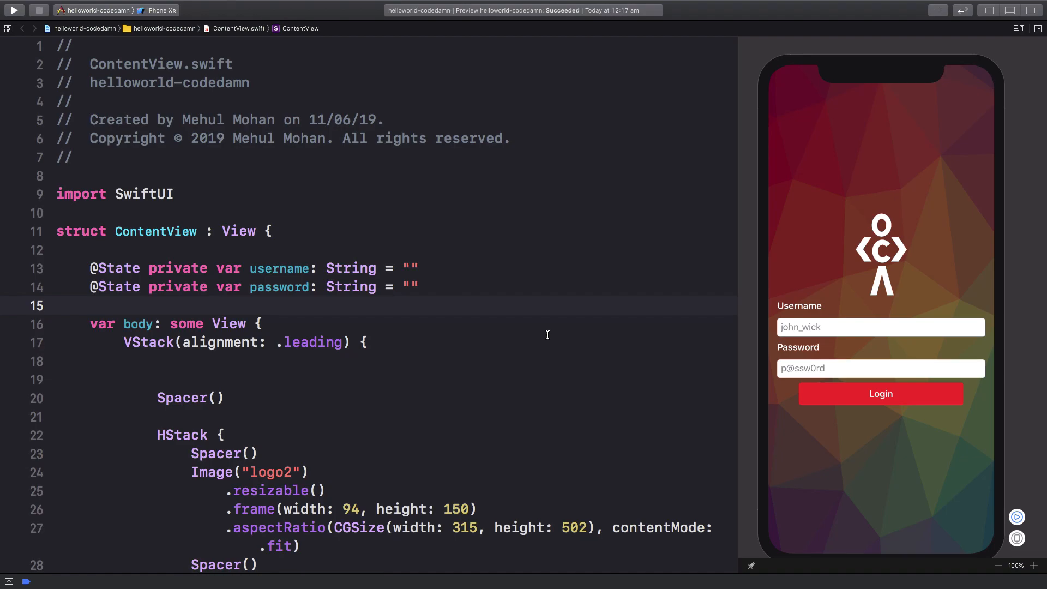
Cut the username label and text field code out of ContentView and pick a spot above it
click(90, 305)
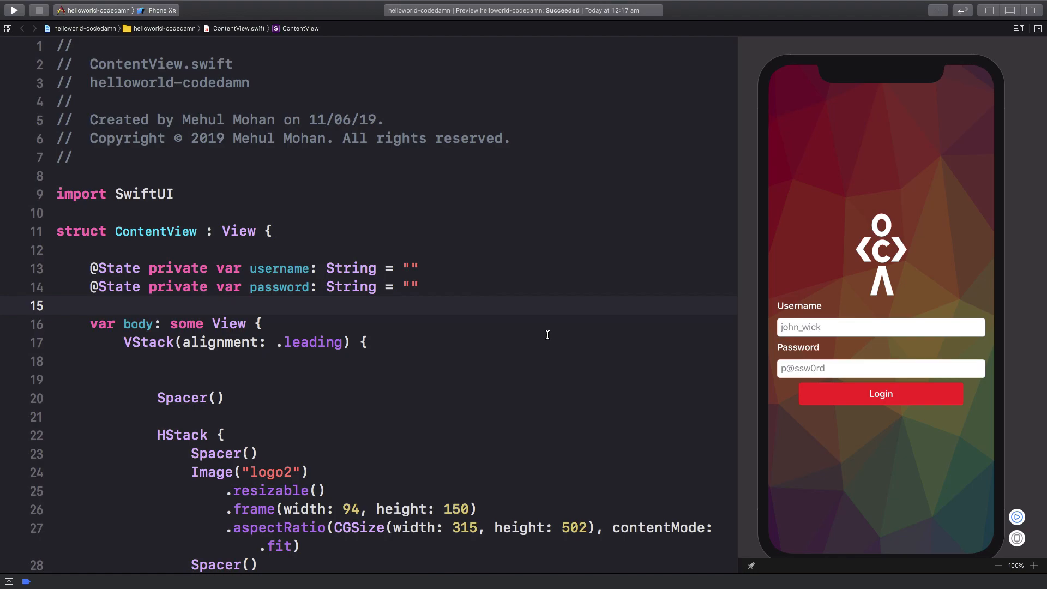
scroll(down, 3)
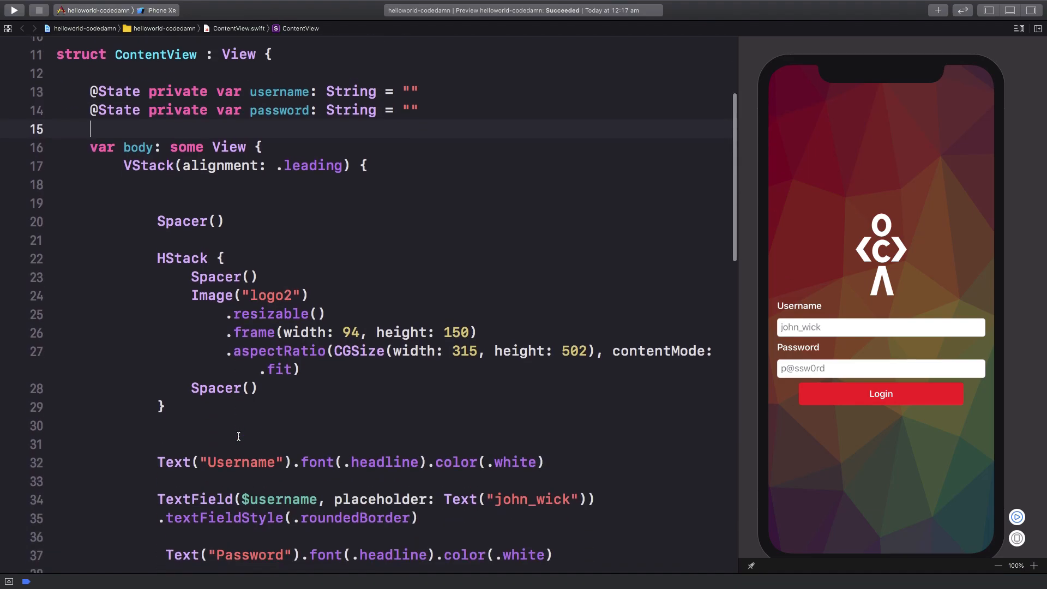
click(212, 295)
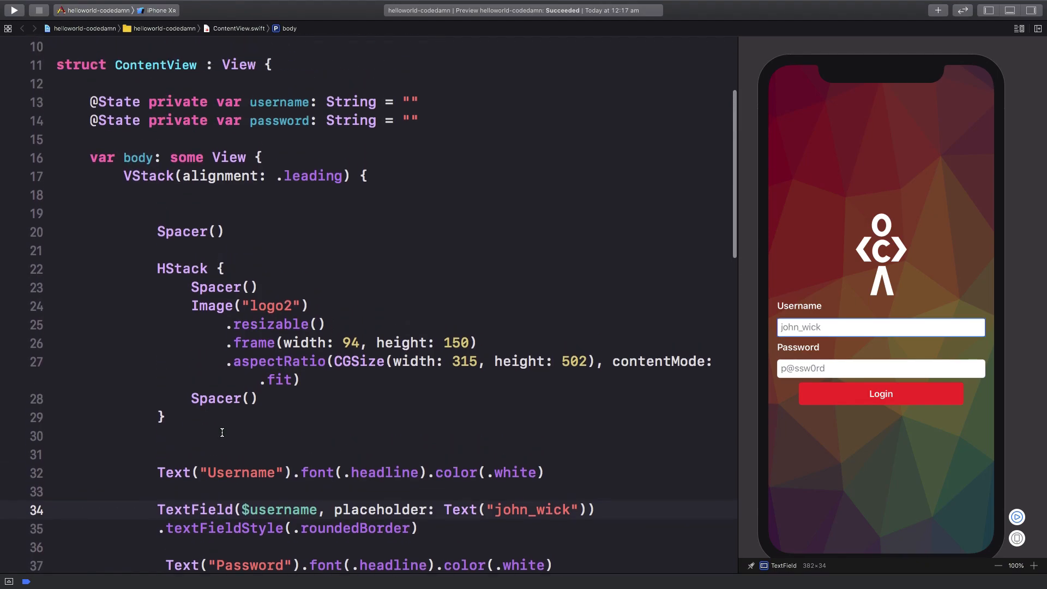
scroll(down, 3)
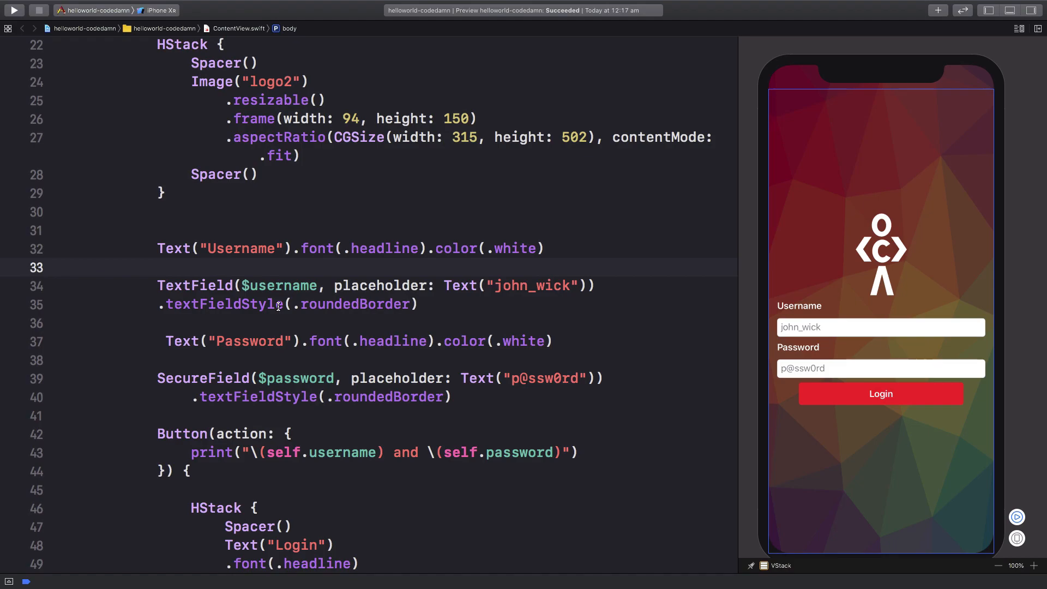
drag(157, 248, 419, 304)
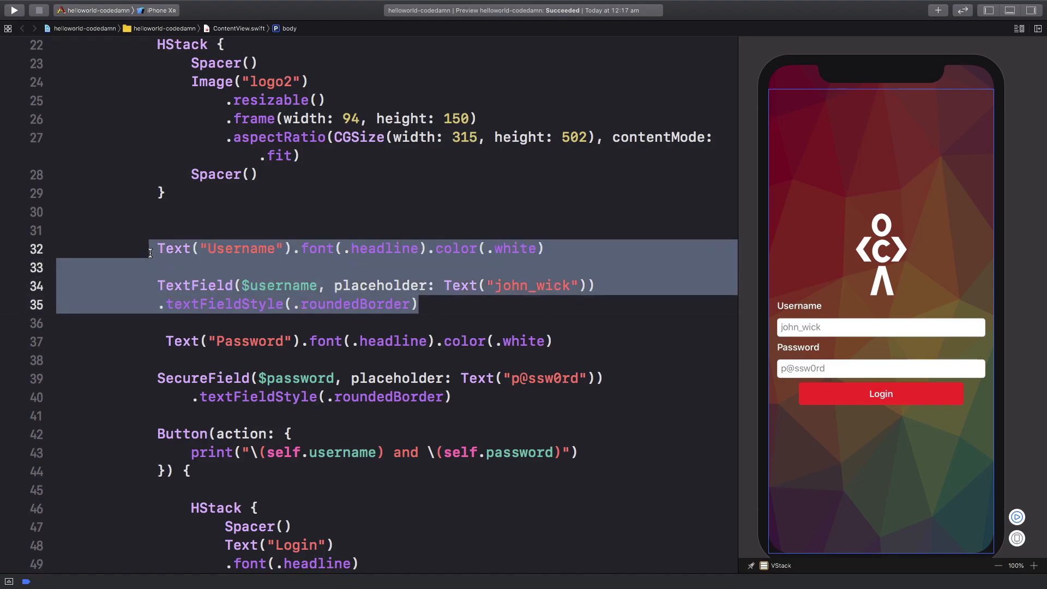
mouse_move(231, 322)
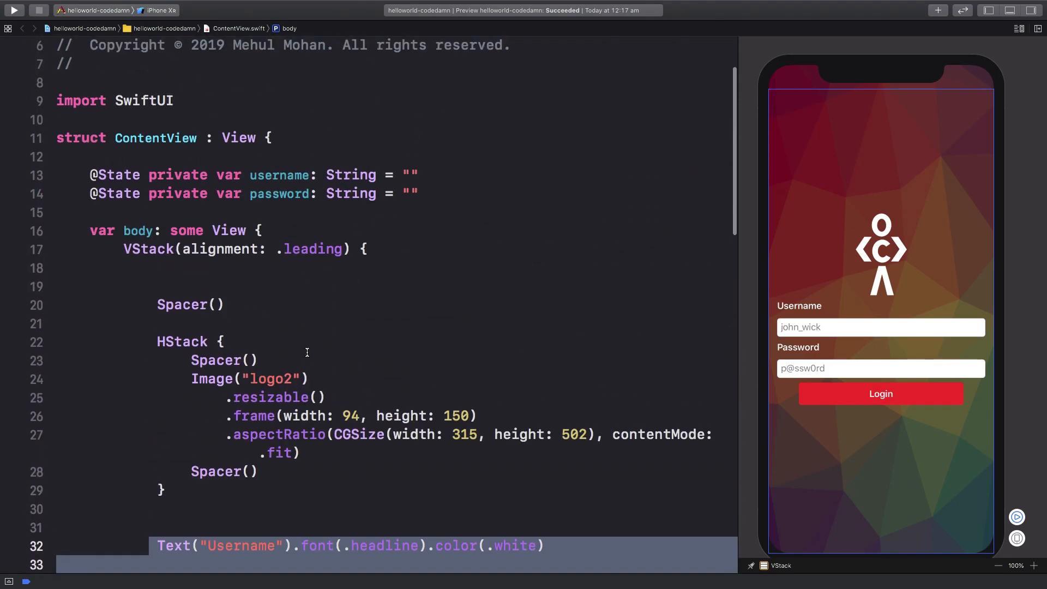
scroll(down, 3)
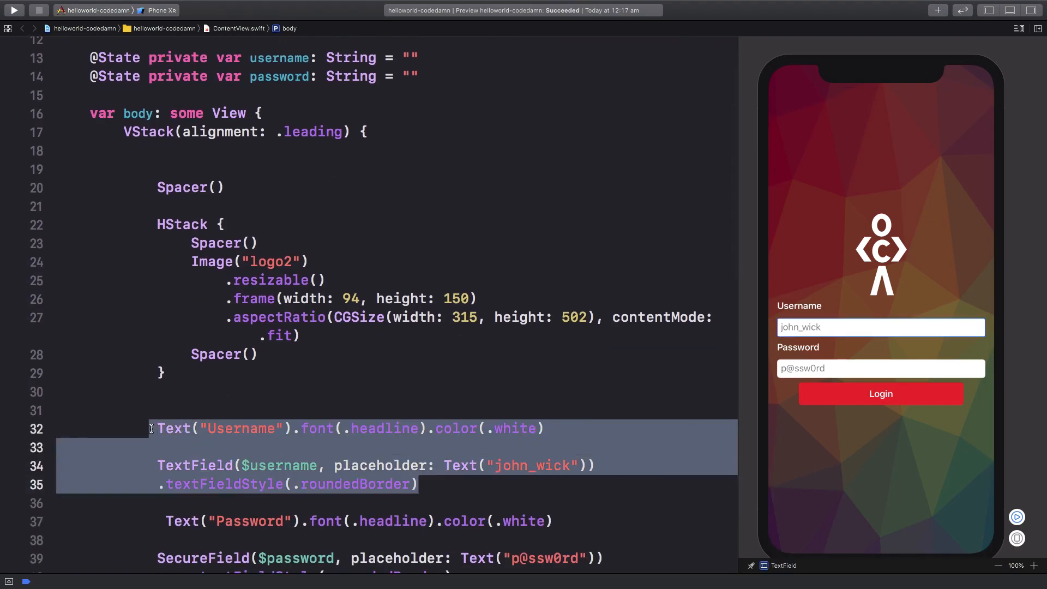
click(172, 428)
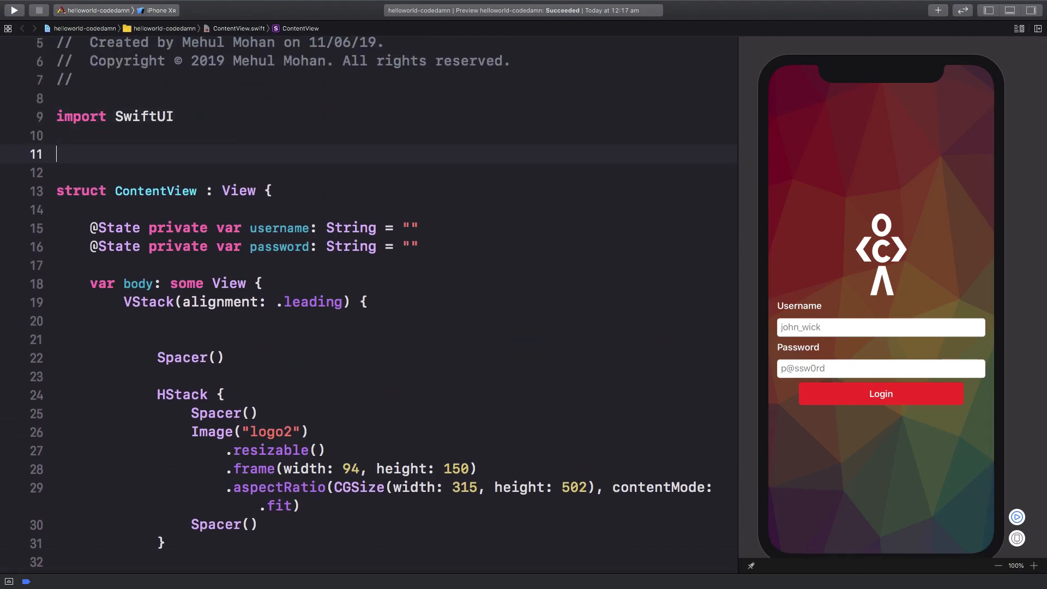
text(struct)
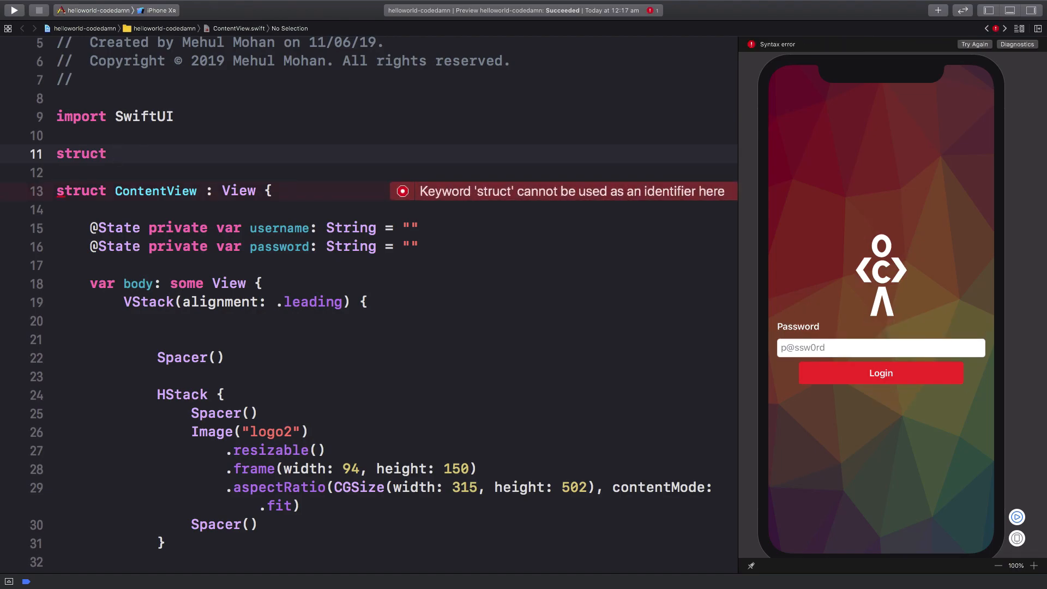
text(InputTextF)
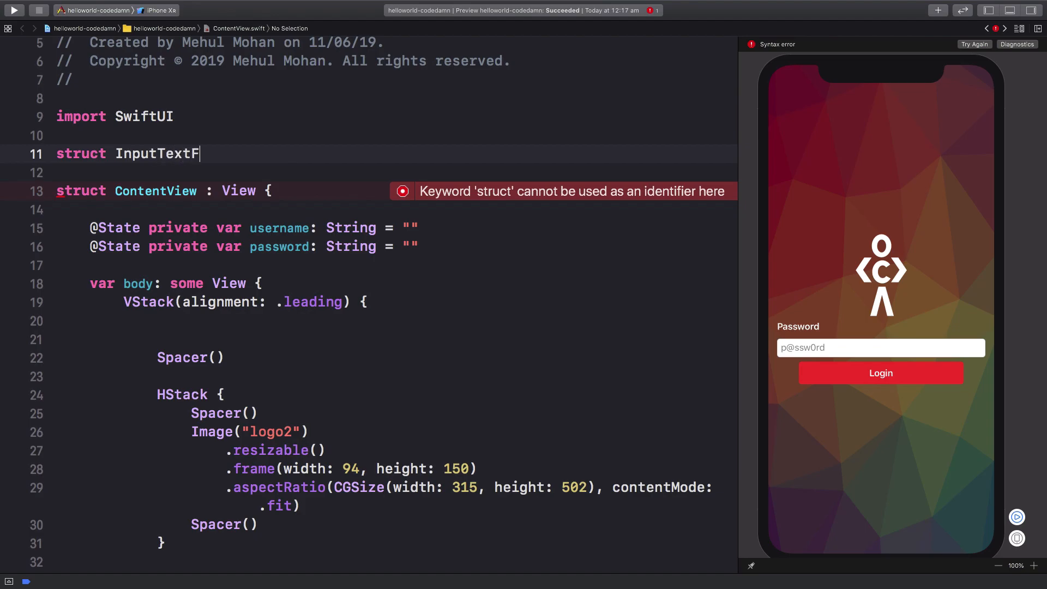
text(ield: Vie)
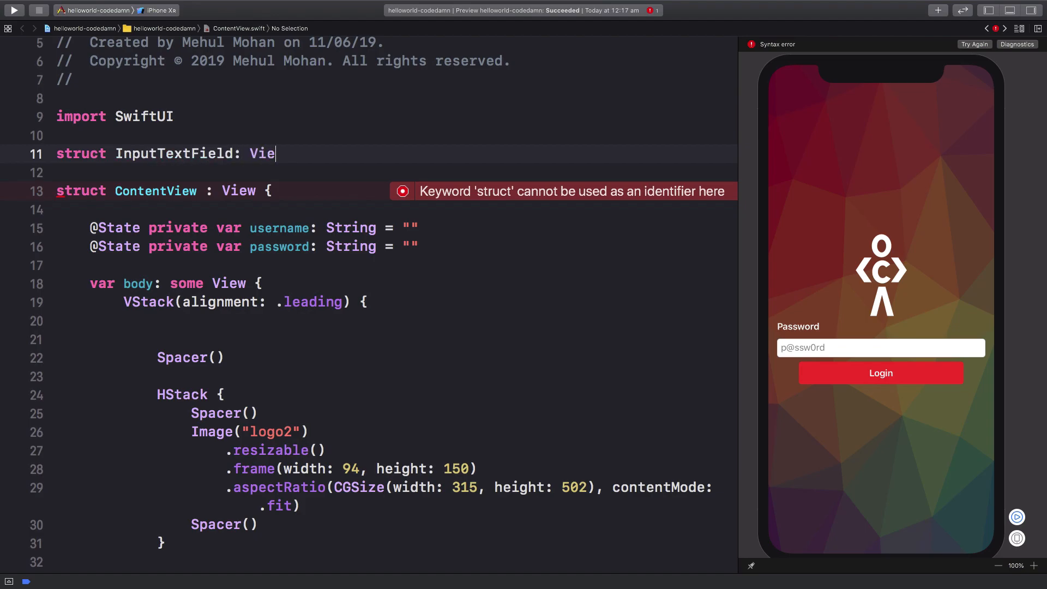
text(w {)
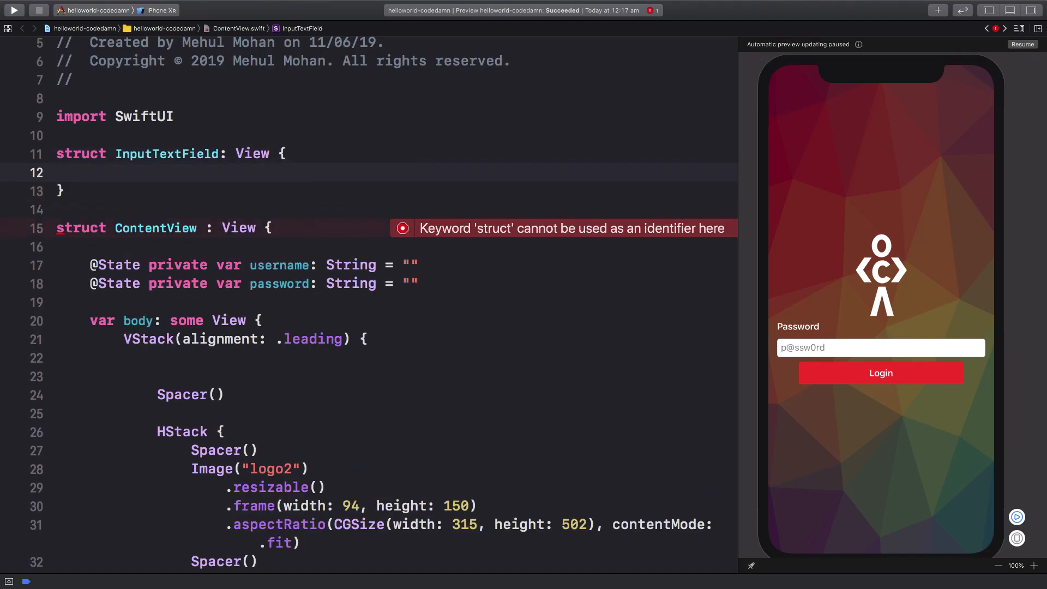
text(var body:)
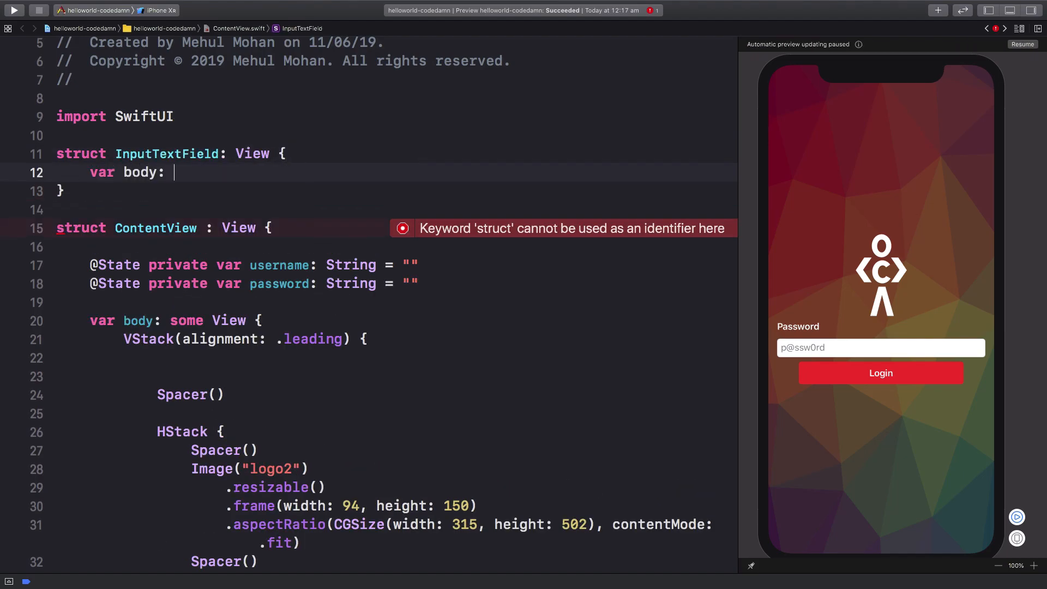
text(some View {)
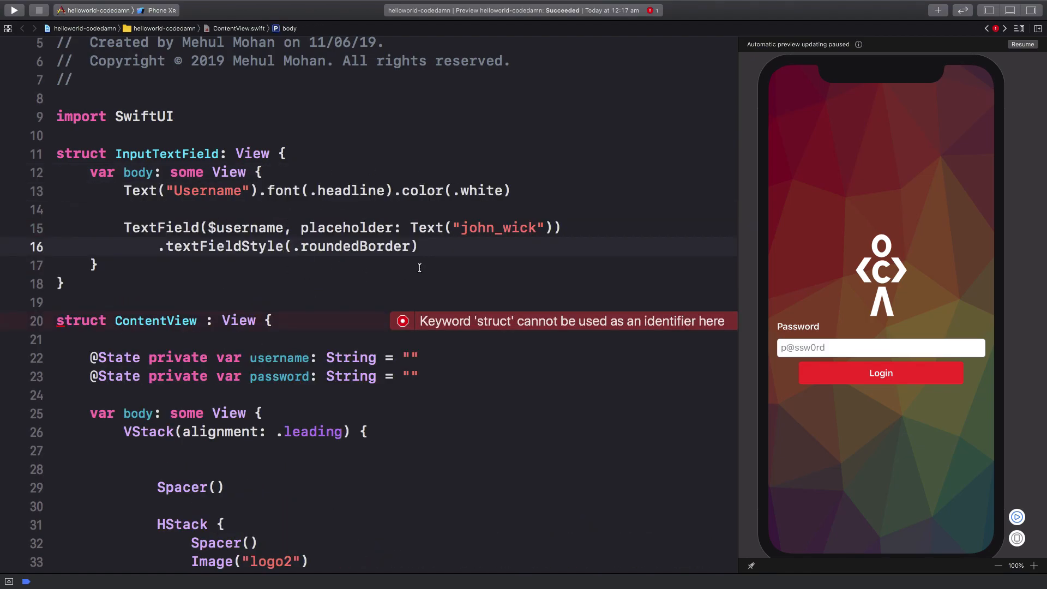
click(419, 246)
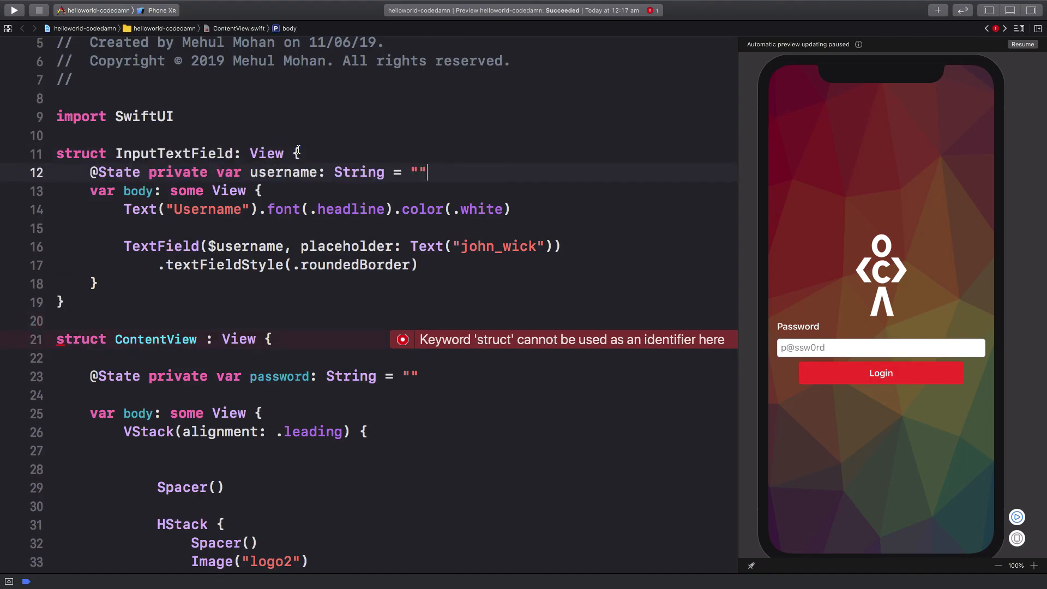
Wrap the Text and TextField in a VStack and call InputTextField() in ContentView's body
key(Return)
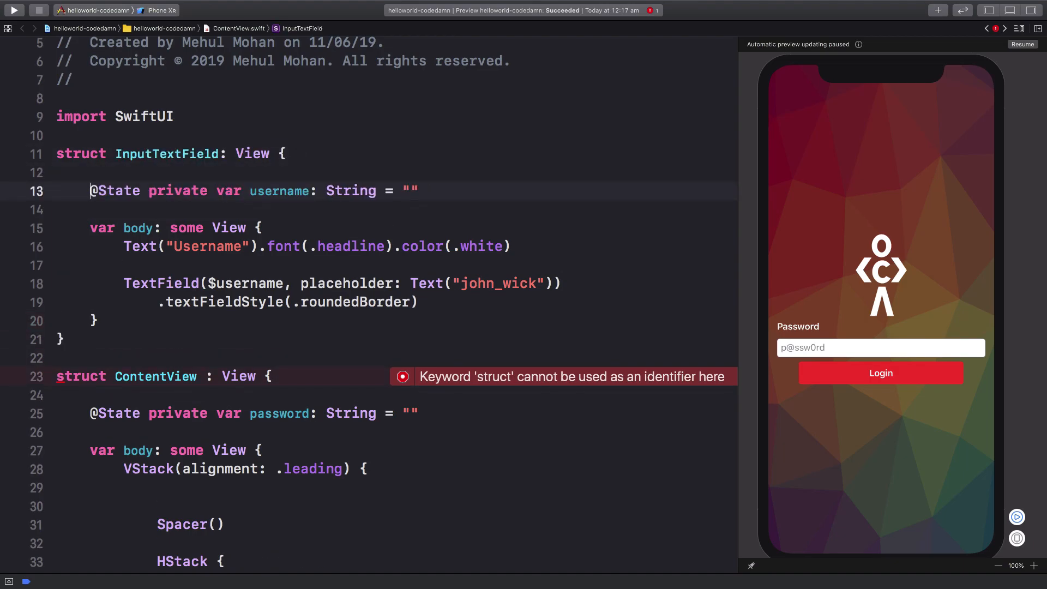
scroll(down, 3)
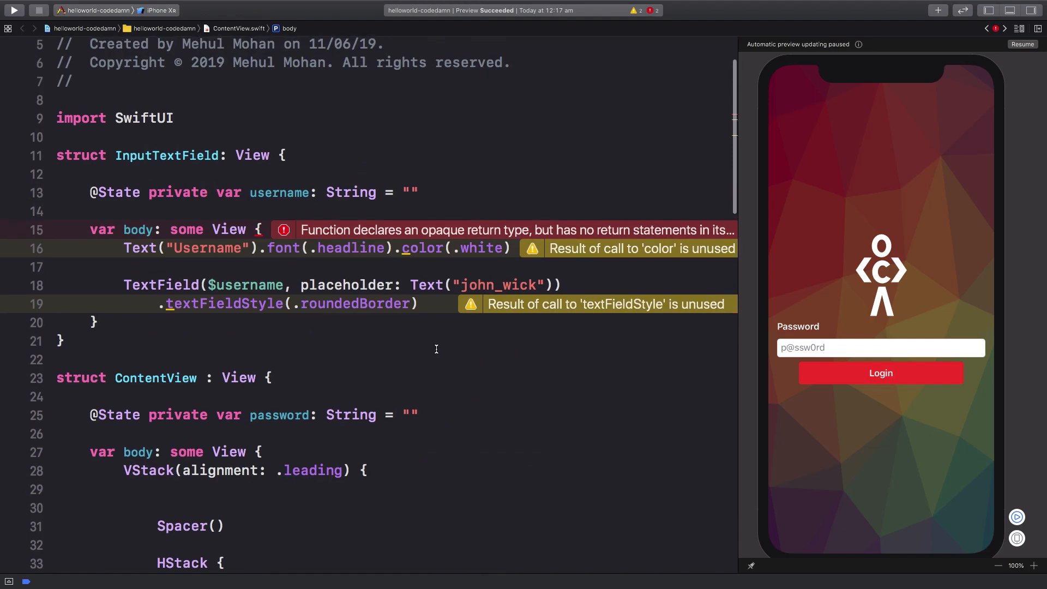
scroll(down, 3)
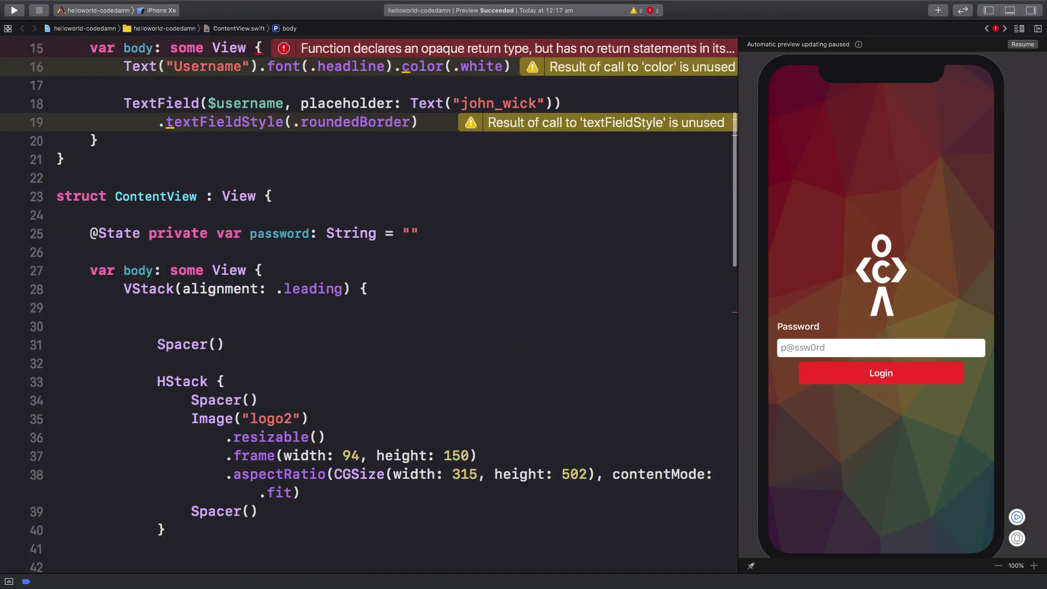
text(InputTextField: View {)
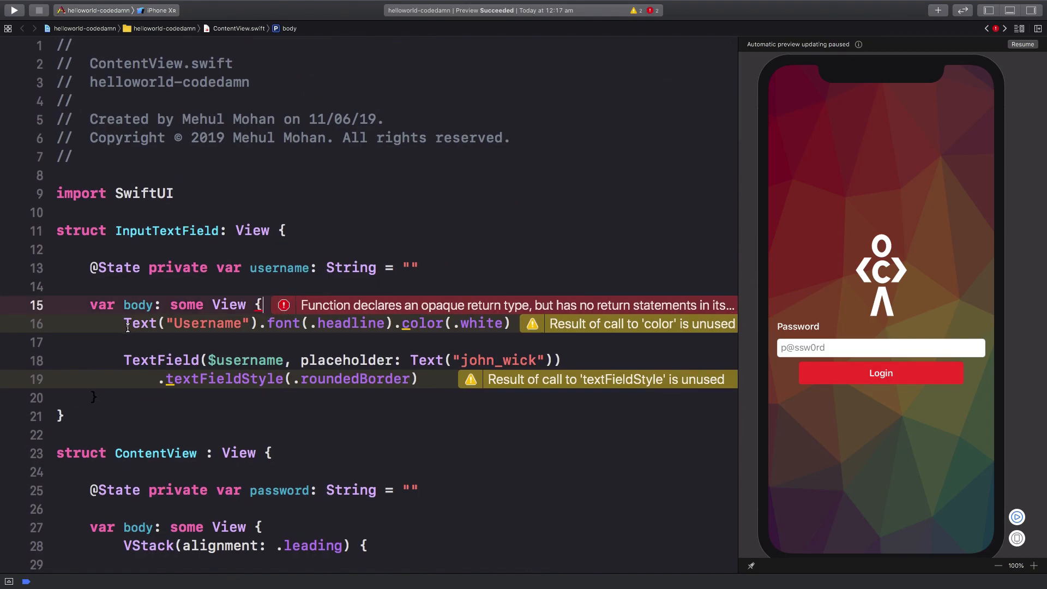
double_click(141, 324)
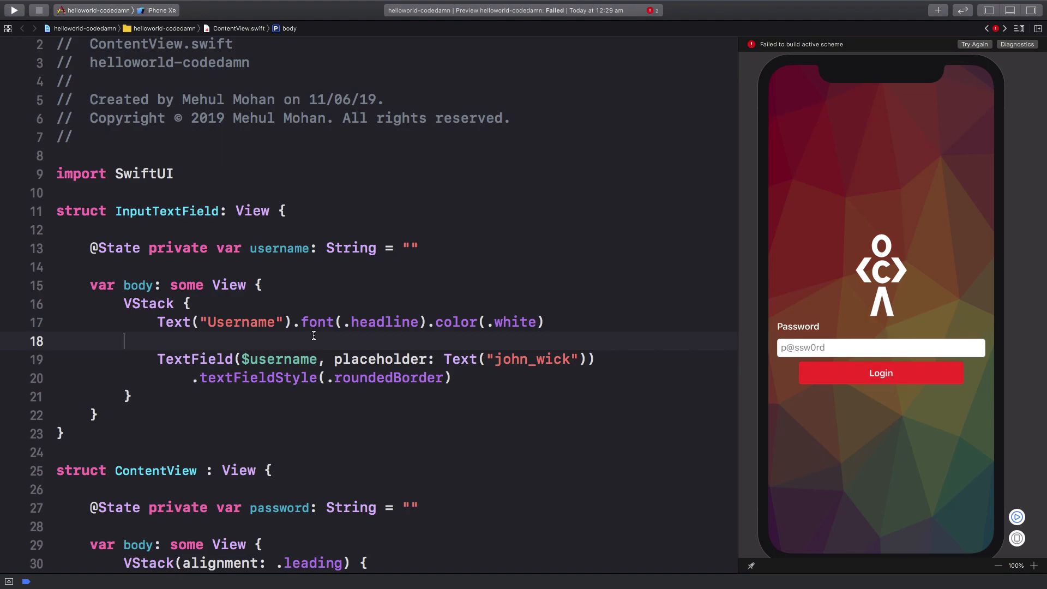
scroll(down, 3)
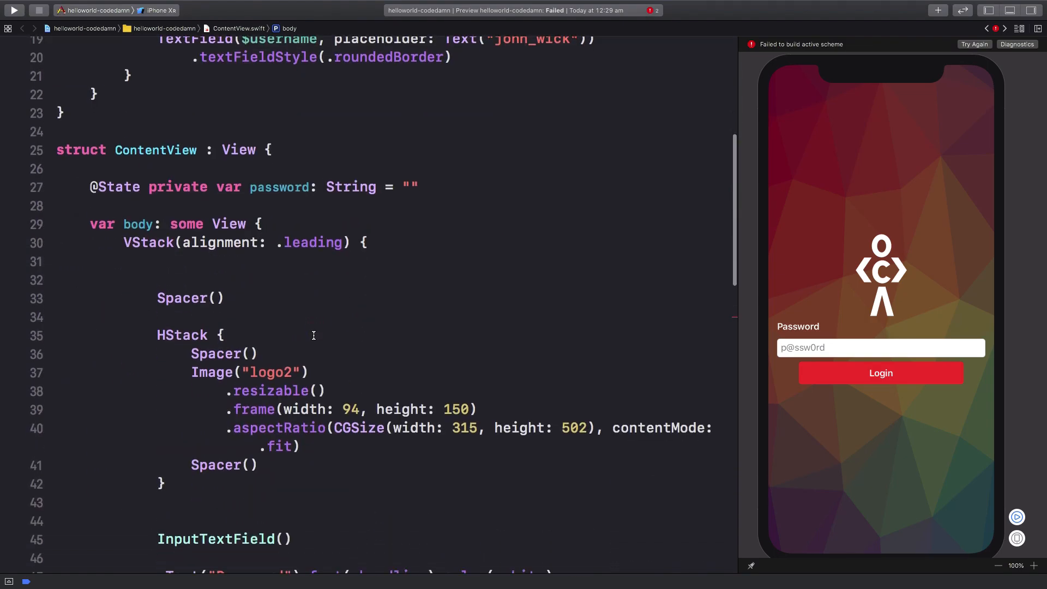
scroll(down, 3)
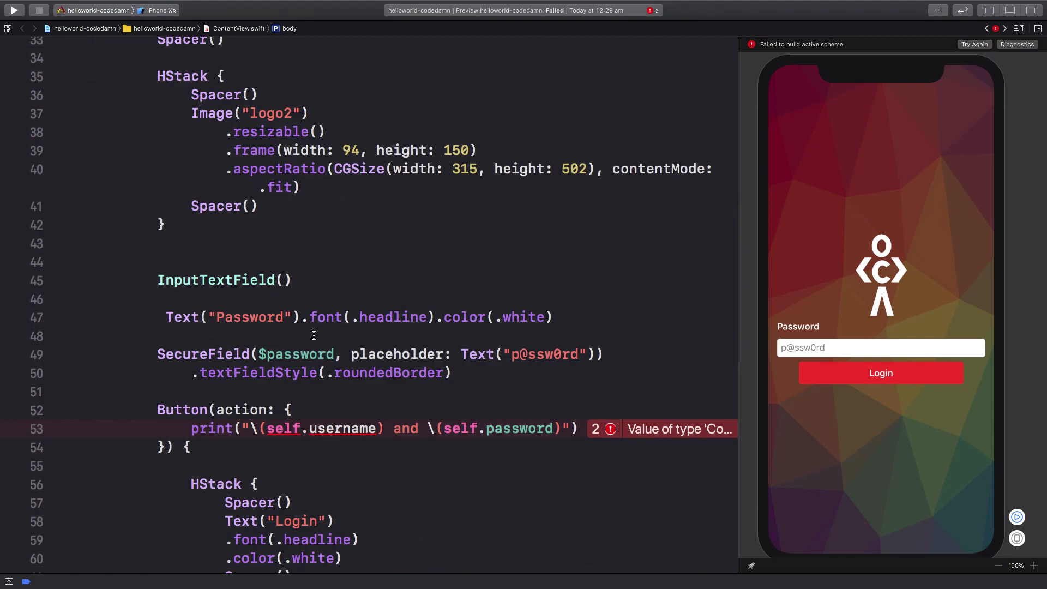
Call InputTextField(label:) for "Username" and "Password" and comment out the old password label
double_click(216, 280)
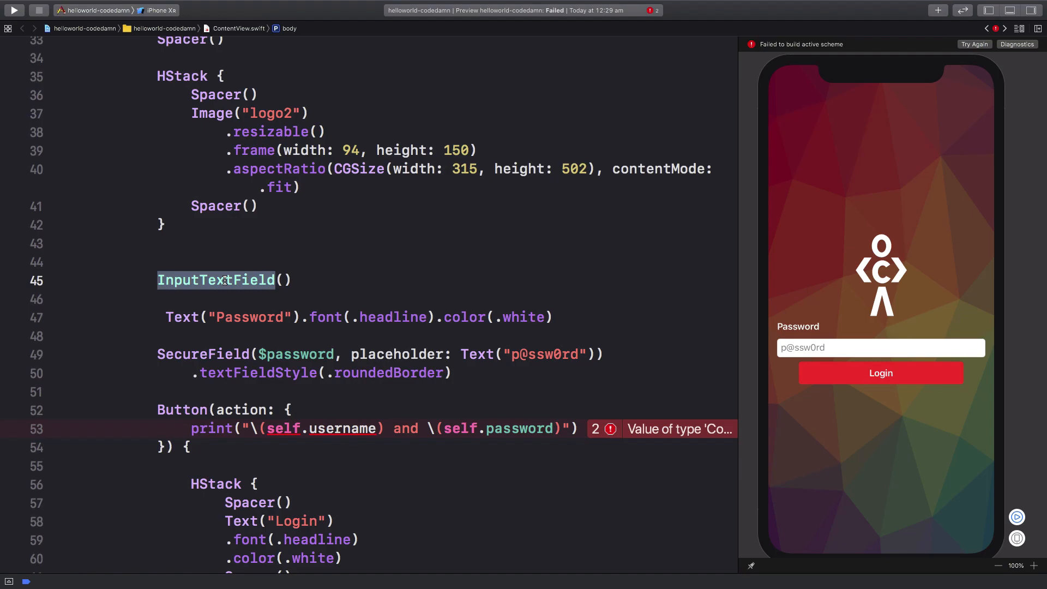
text(label: "Use)
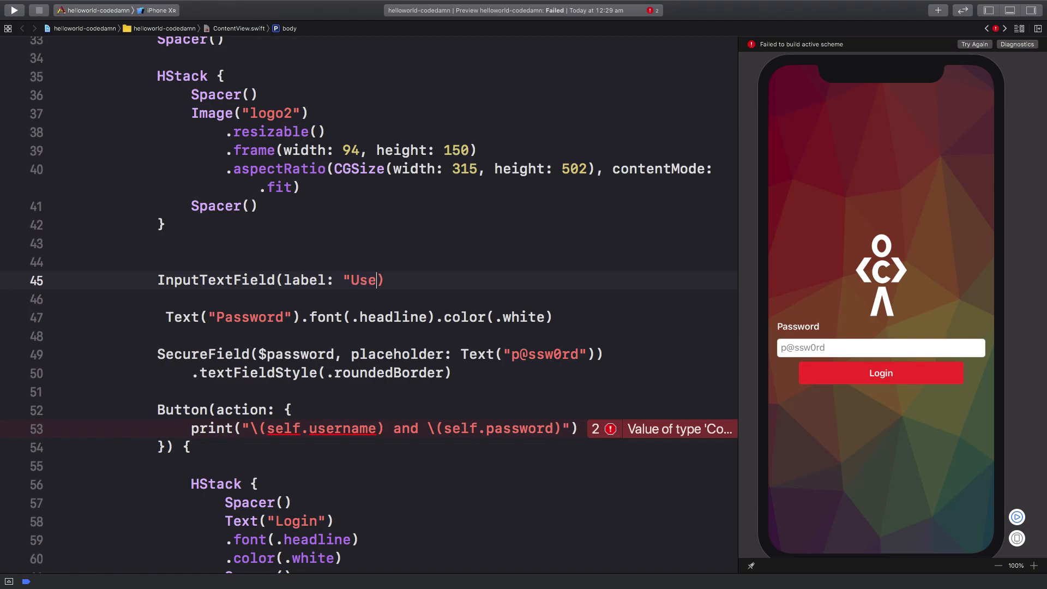
text(rname")
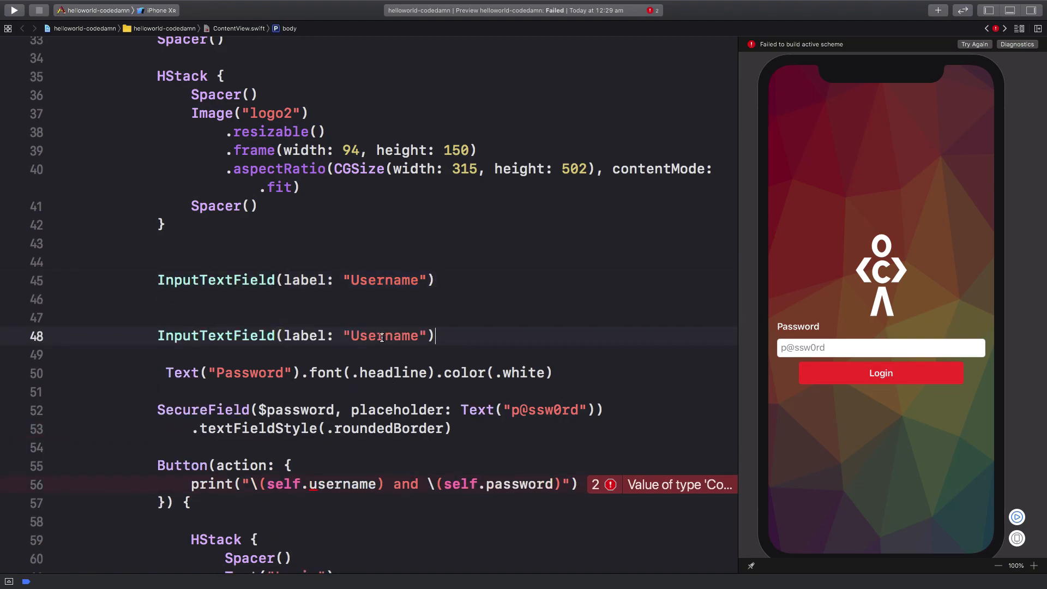
text(Password)
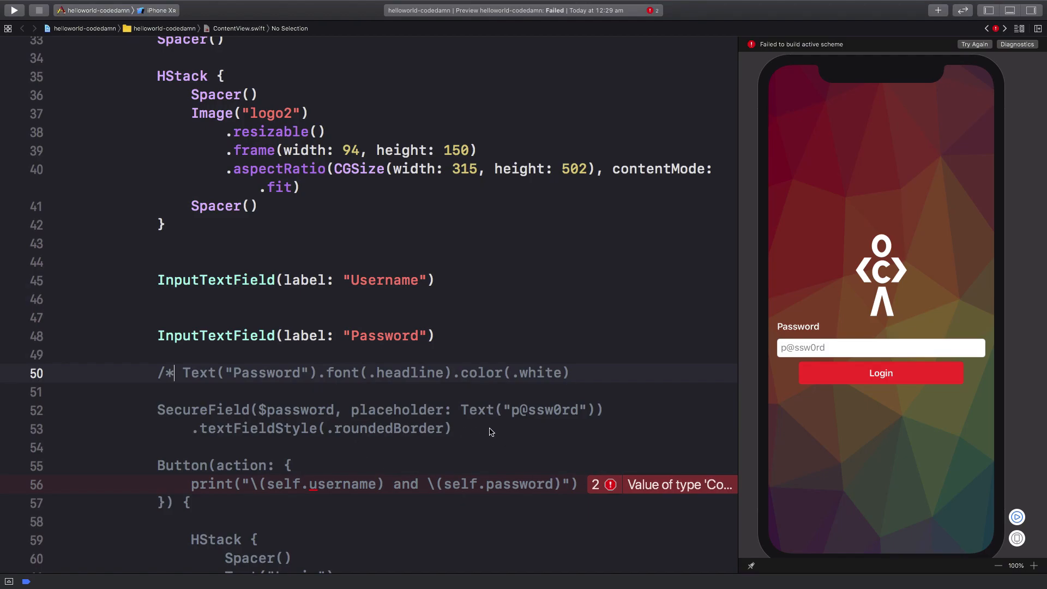
text(*/)
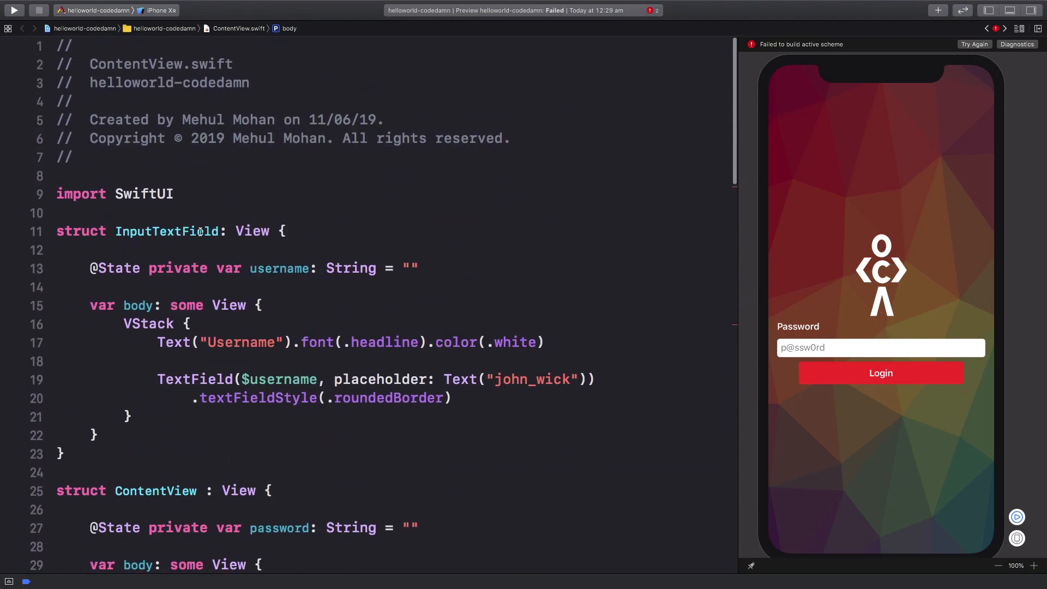
mouse_move(958, 44)
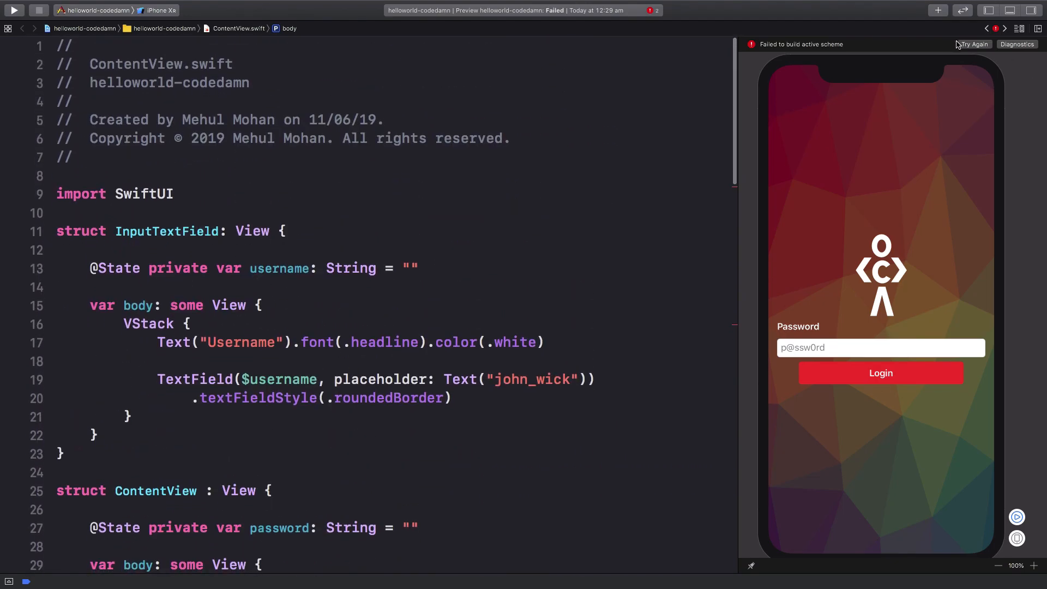
Add a let label: String property and show Text(label) instead of the hard-coded "Username"
click(973, 44)
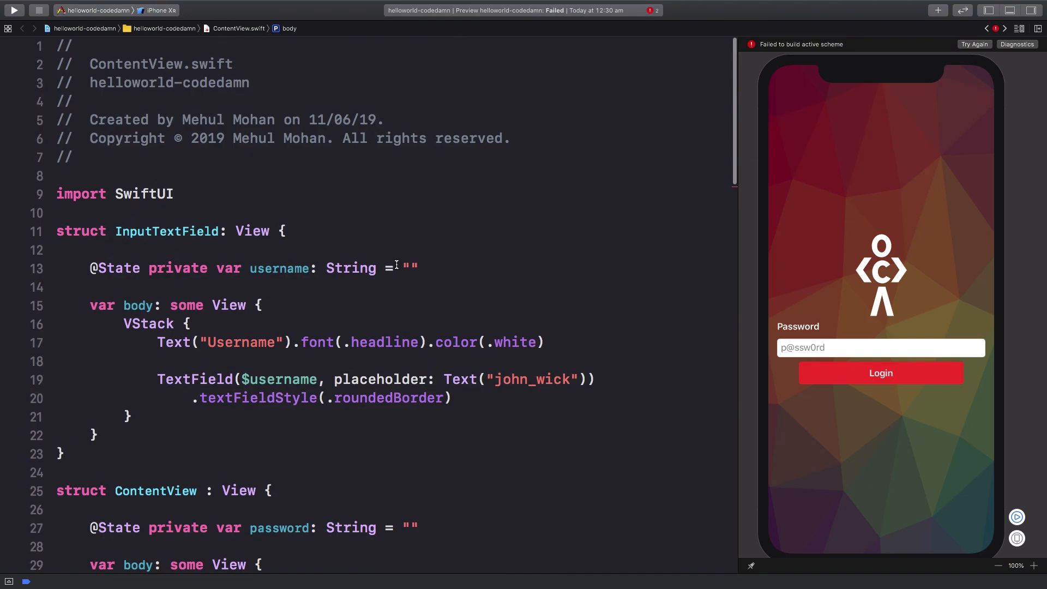
text(pr)
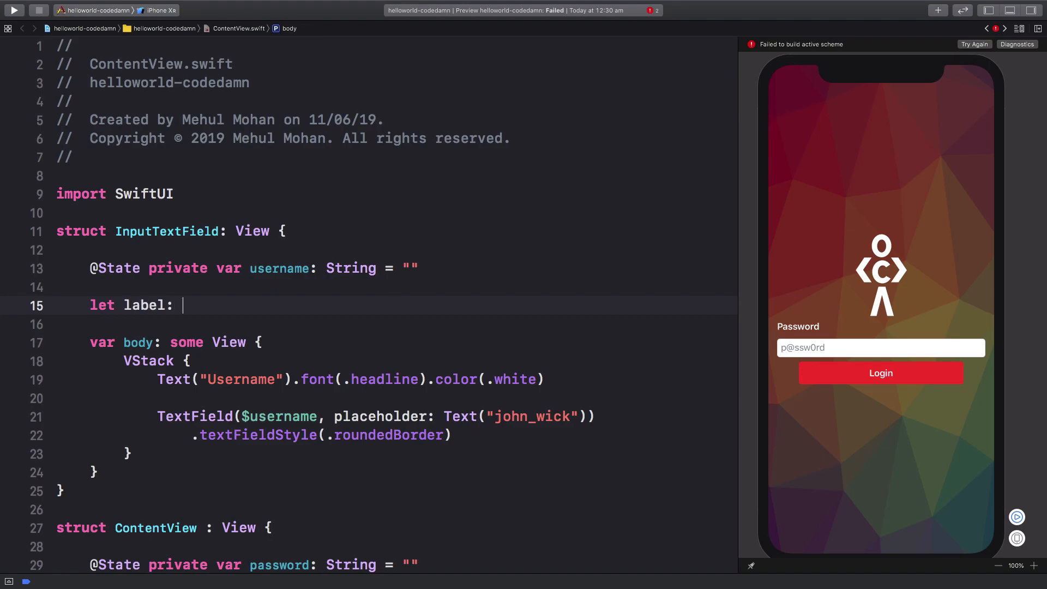
text(String)
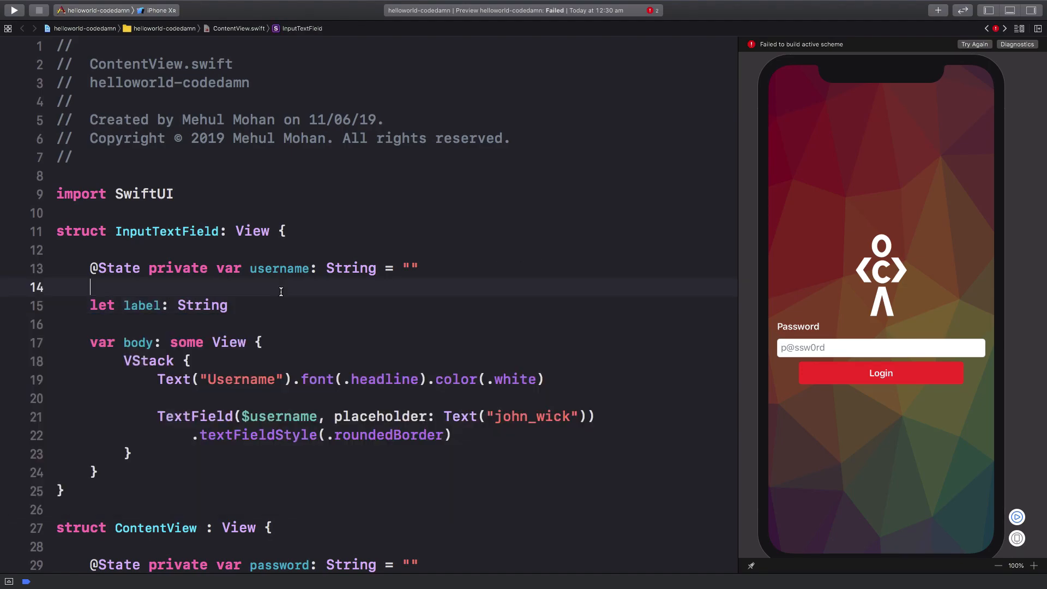
double_click(140, 305)
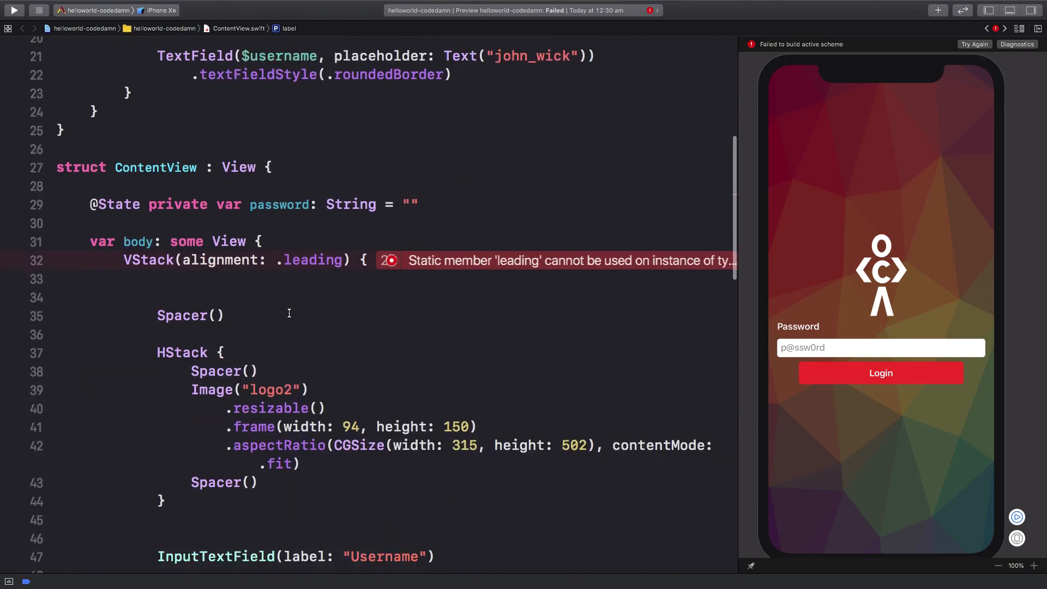
scroll(down, 3)
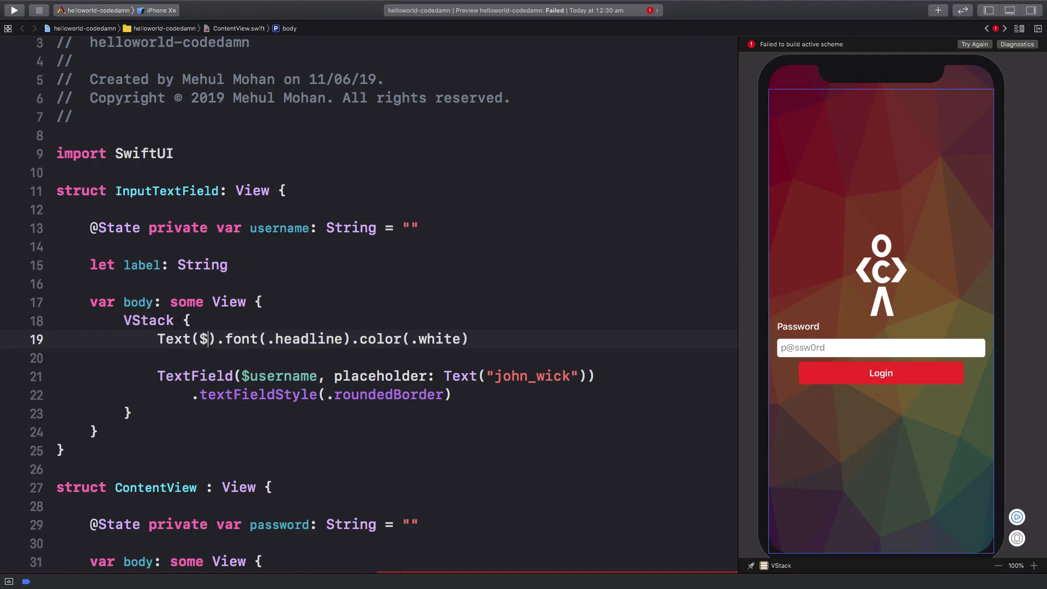
text(labale)
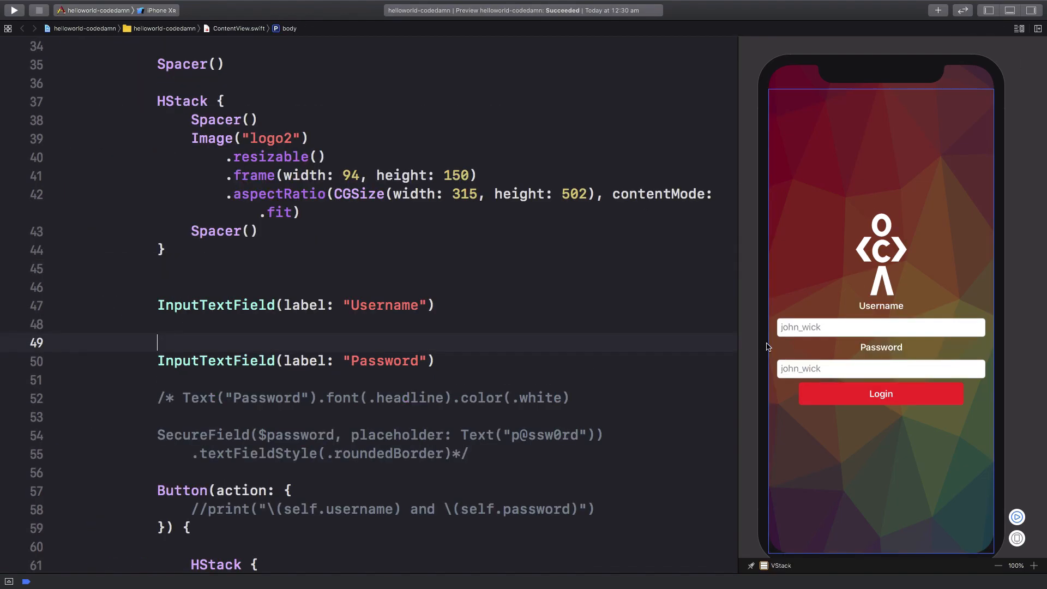
Change the field's VStack to VStack(alignment: .leading)
click(880, 306)
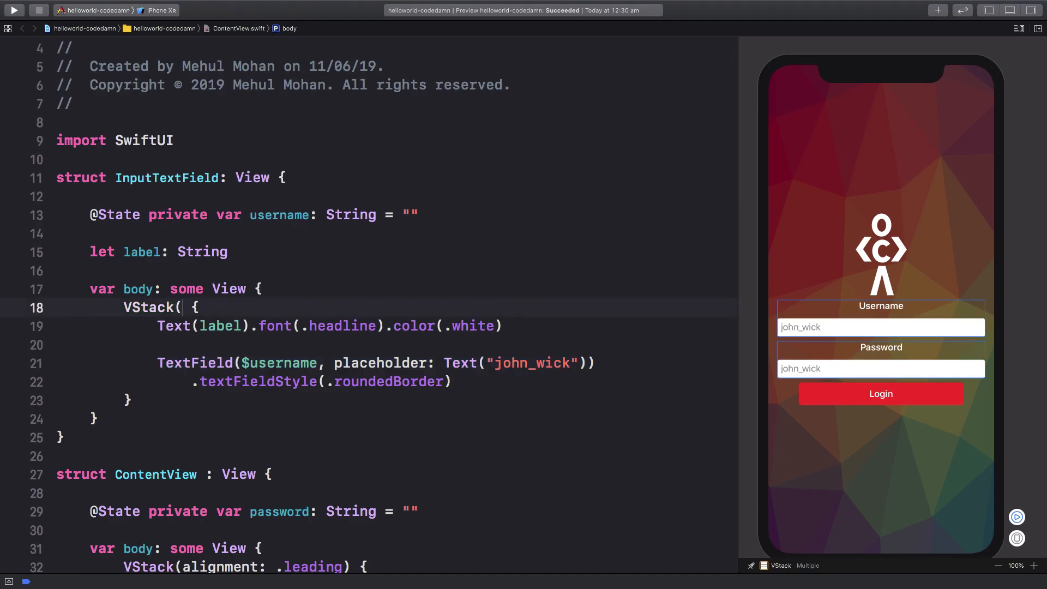
text(alignment))
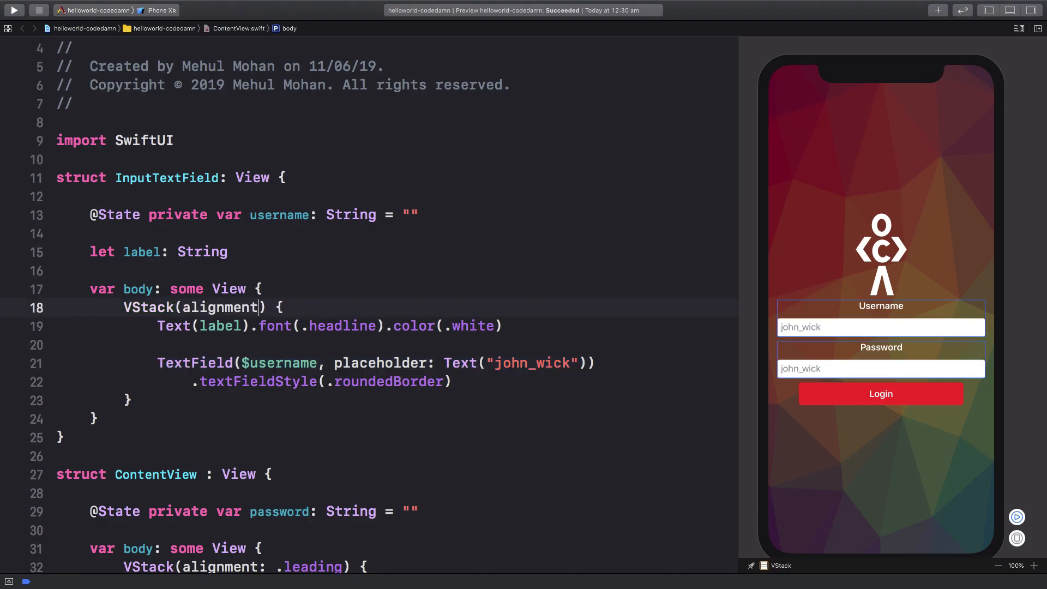
text(: .leading)
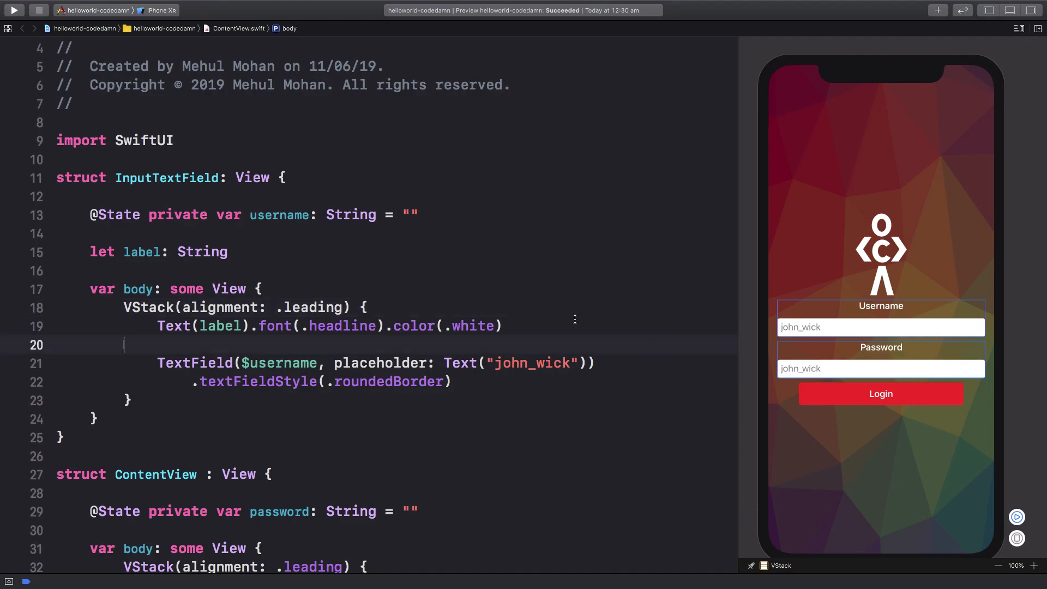
scroll(down, 3)
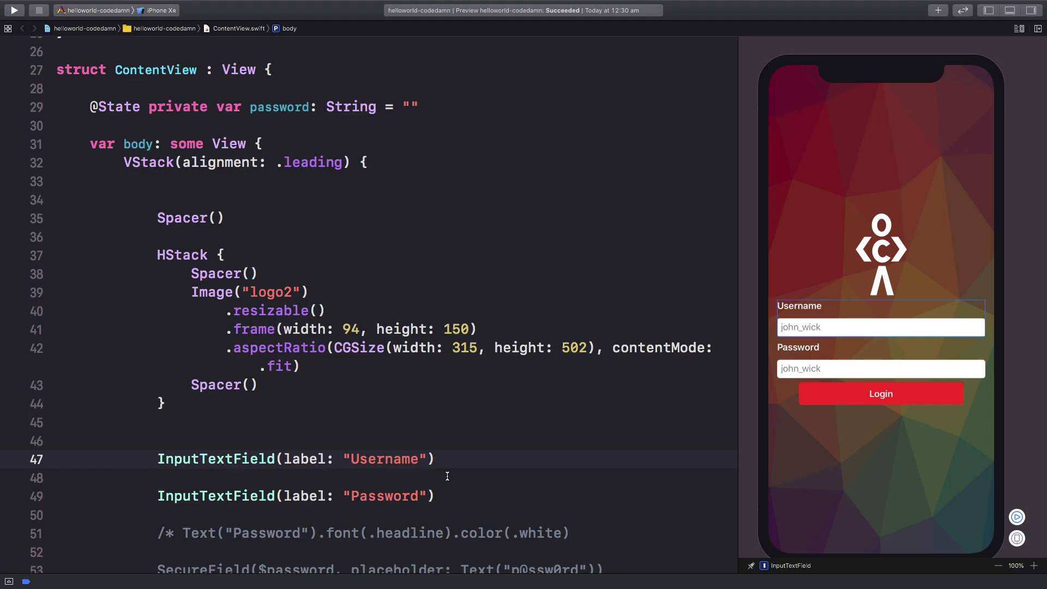
Pass placeholder: "john_wick" to the Username field and placeholder: "p@ssw0rd" to the Password field
text(, o)
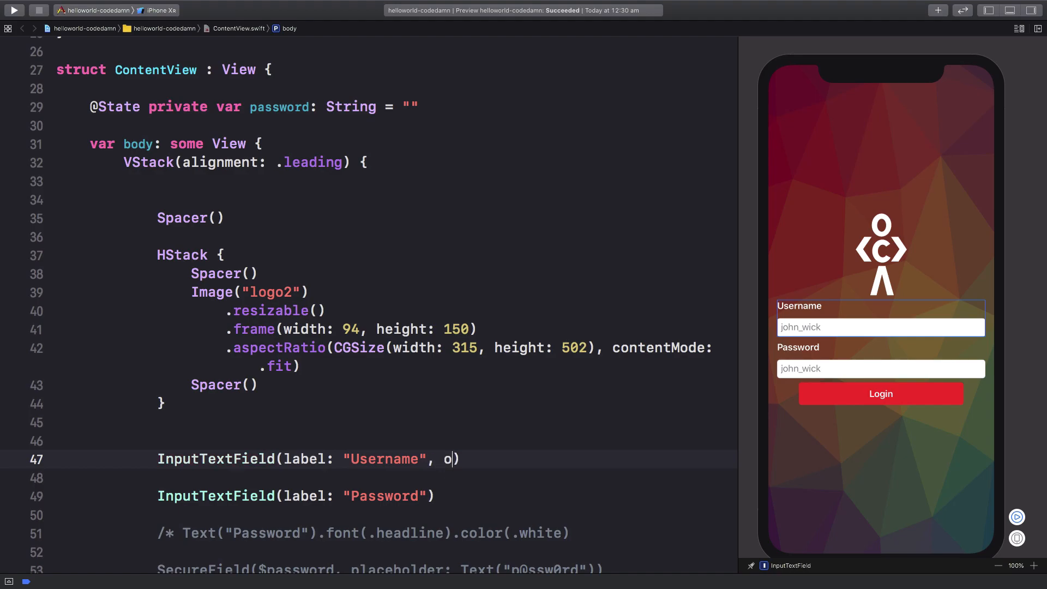
text(lac)
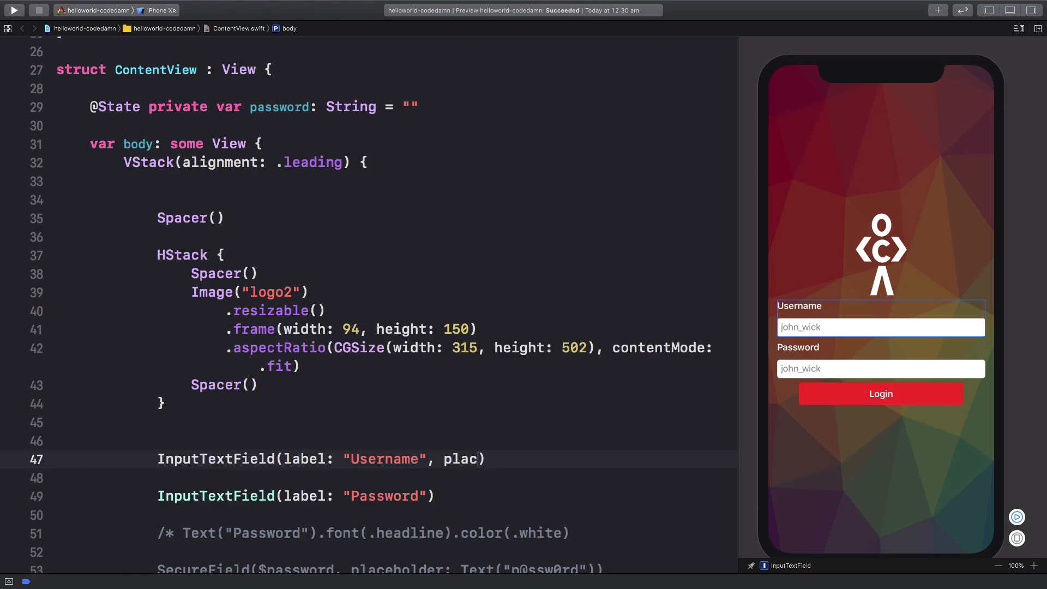
text(eholder: ")
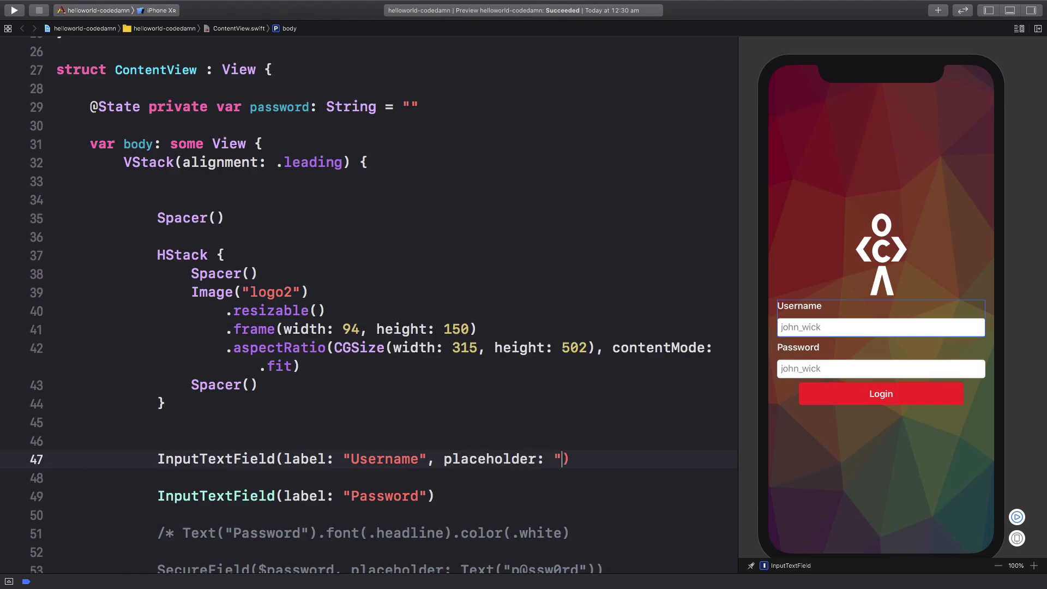
text(john_wick)
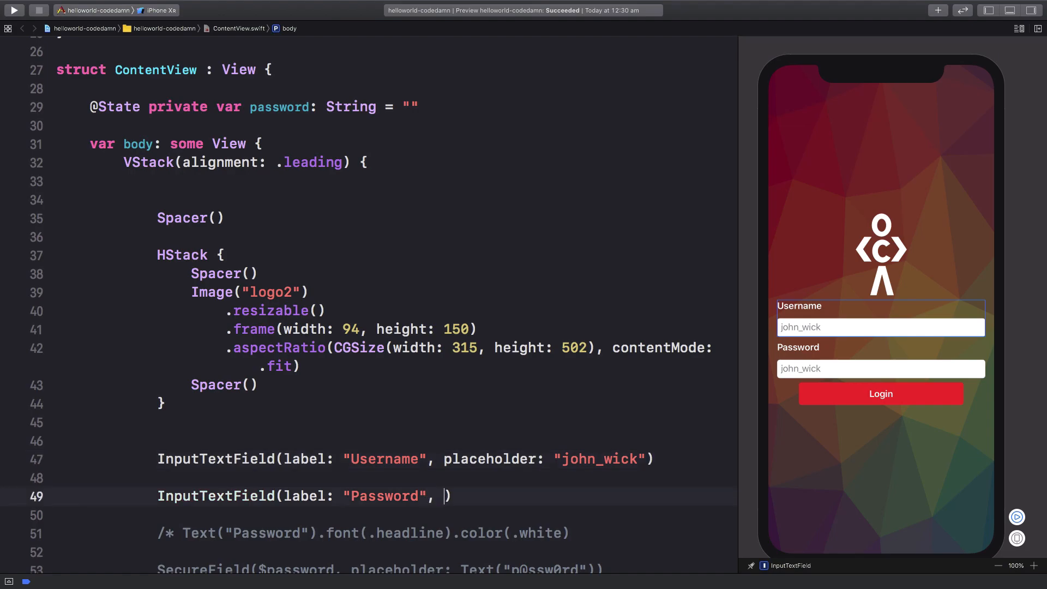
text(placeholder:)
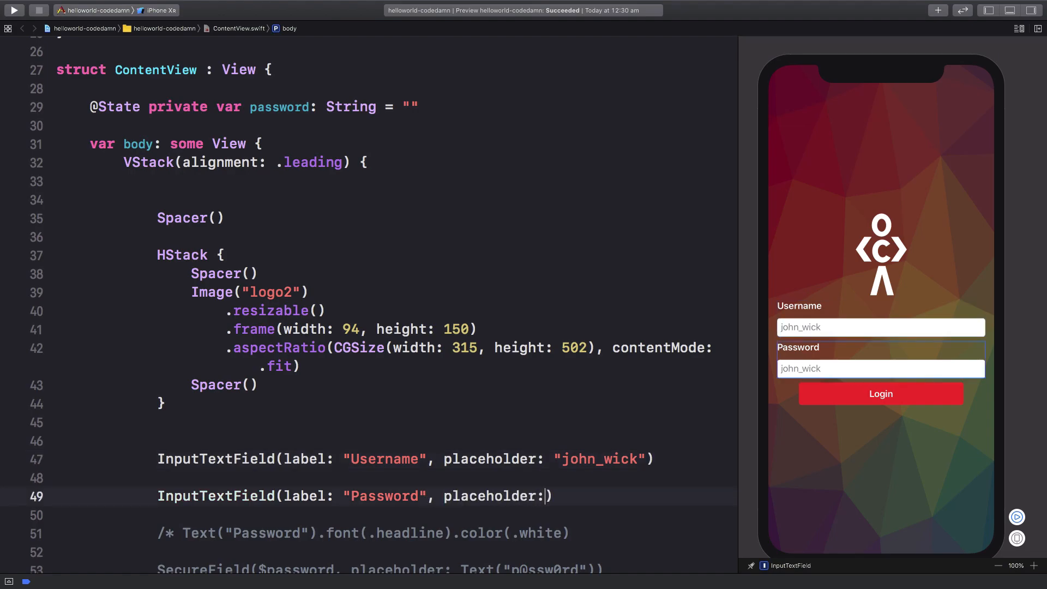
text("p)
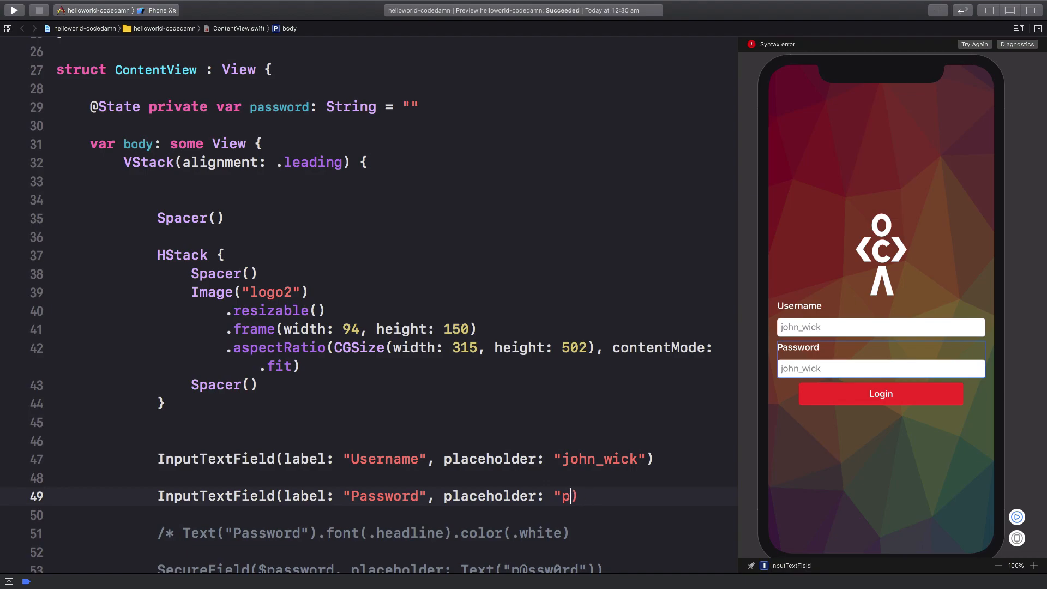
text(@ss)
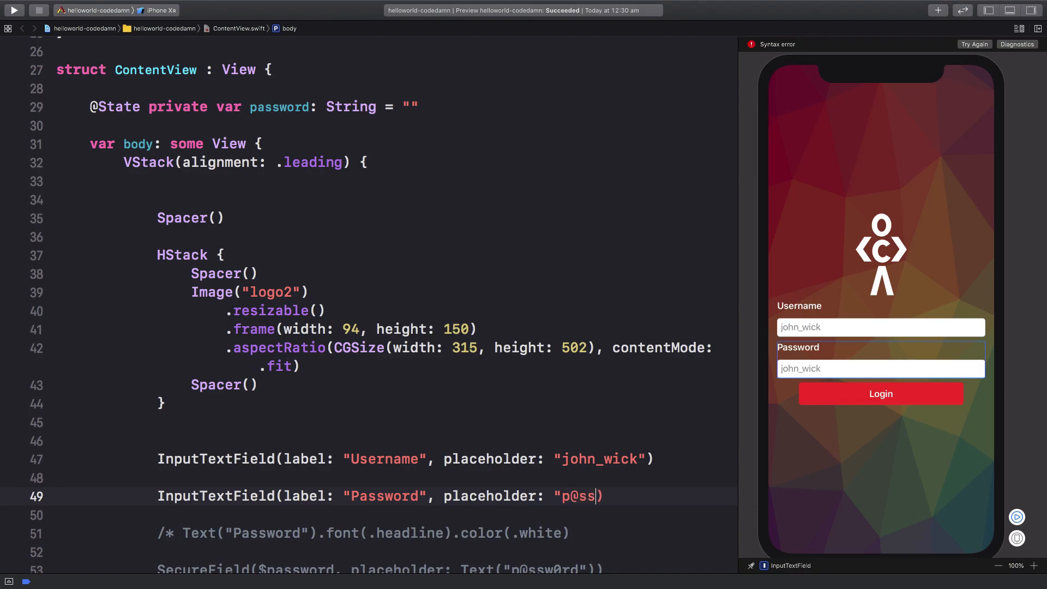
text(w0rd)
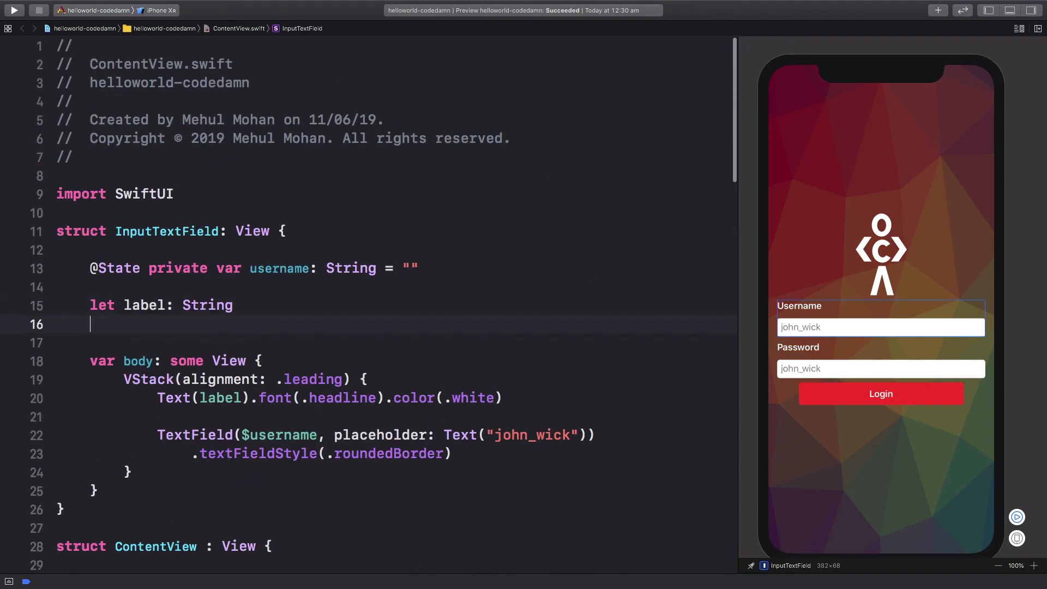
Add let placeholder: String and use Text(placeholder) as the text field's placeholder
text(let placeholder:)
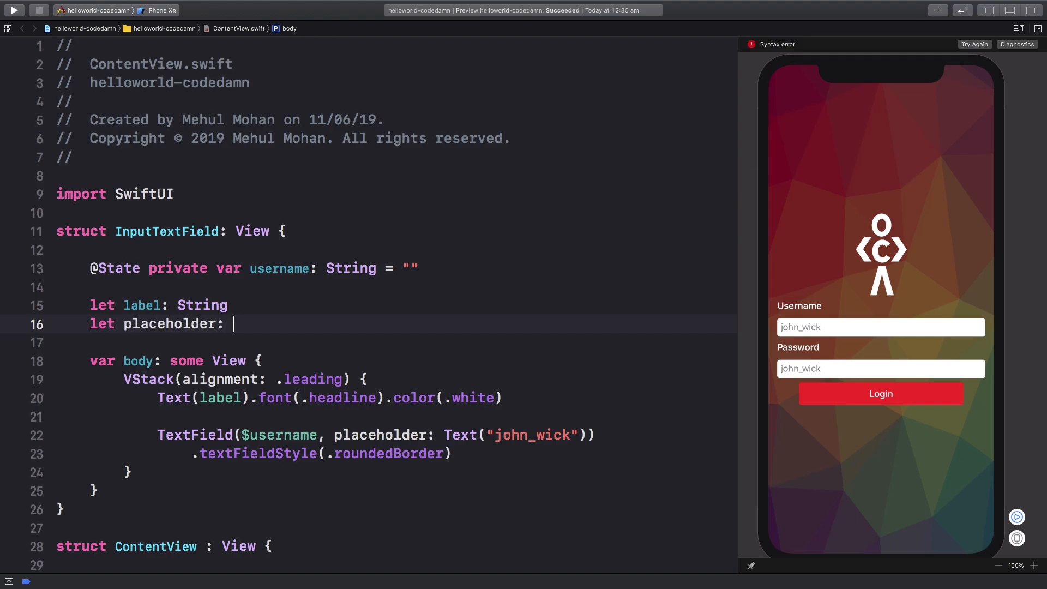
text(String)
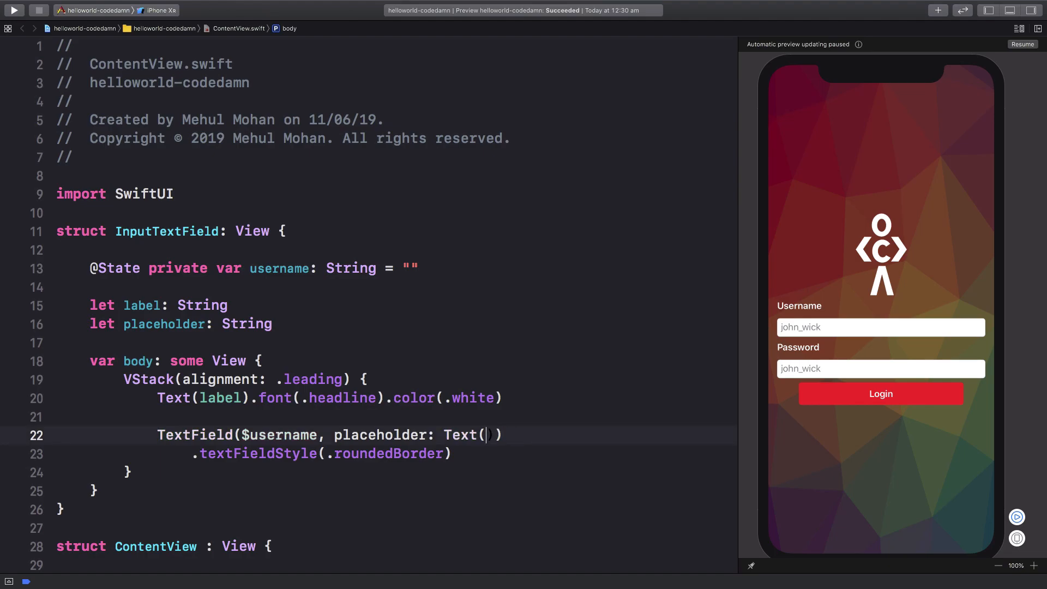
text(placeholder)
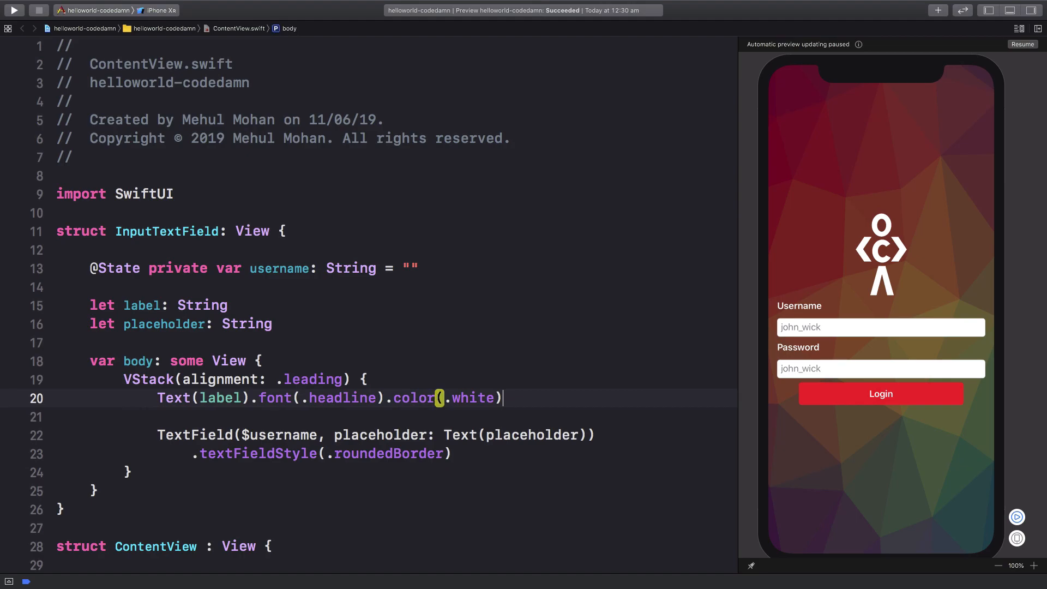
scroll(down, 3)
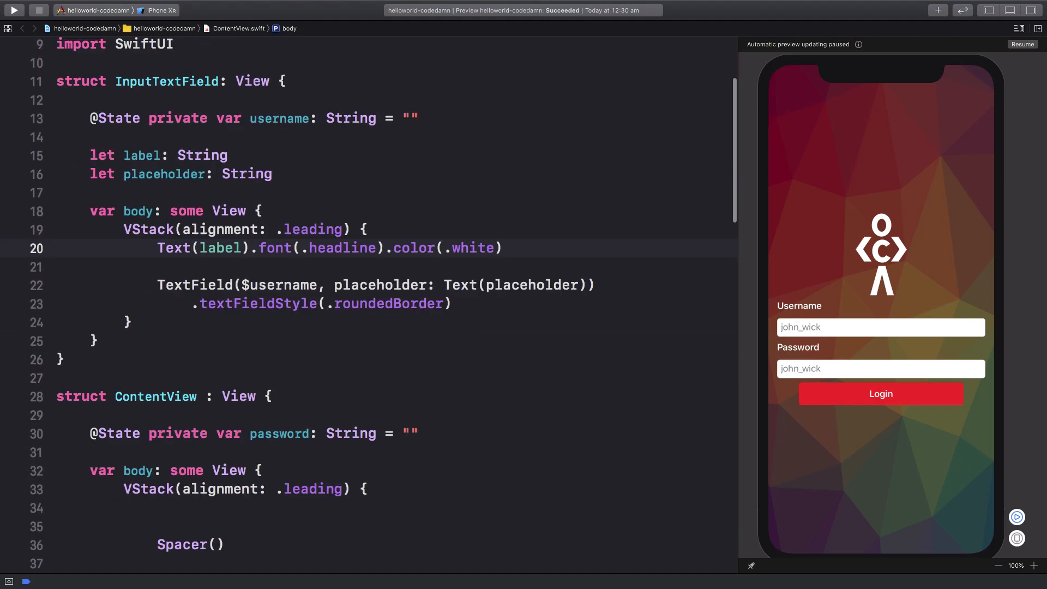
scroll(down, 3)
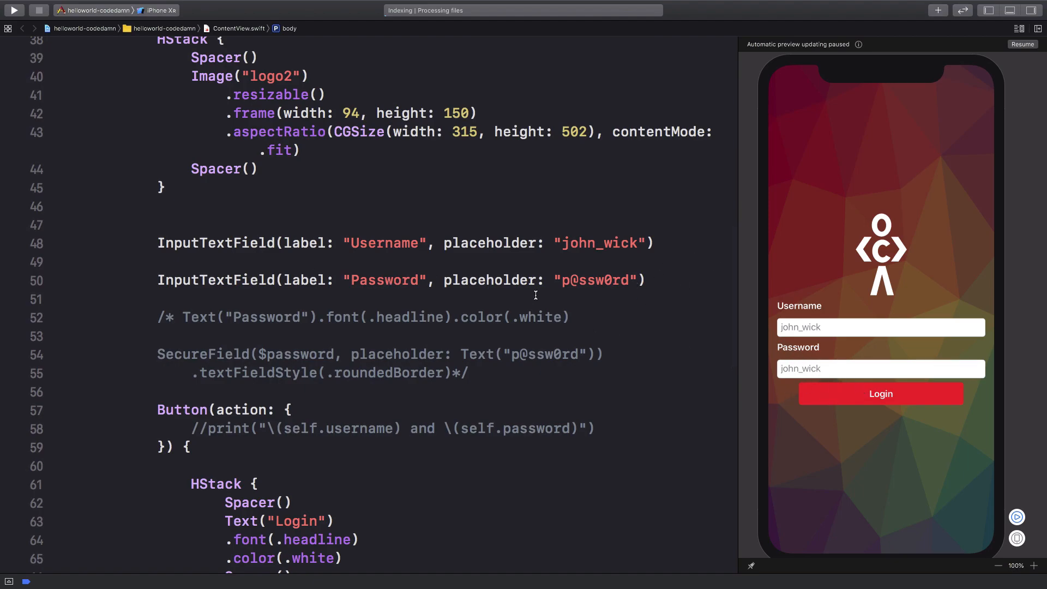
Pass secureTextField: true to the Password InputTextField call
text(,)
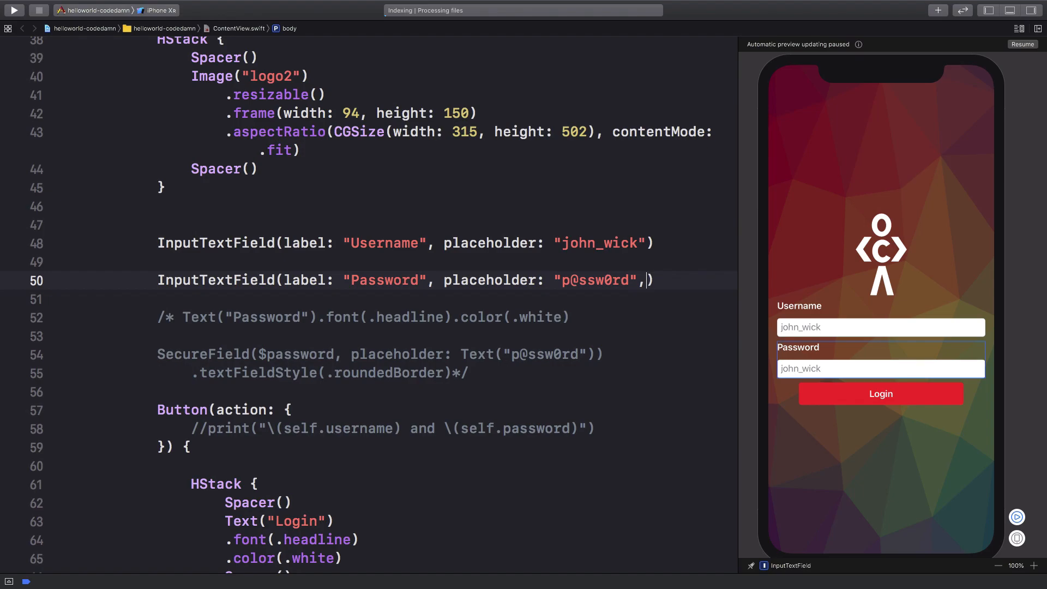
text(secureTex)
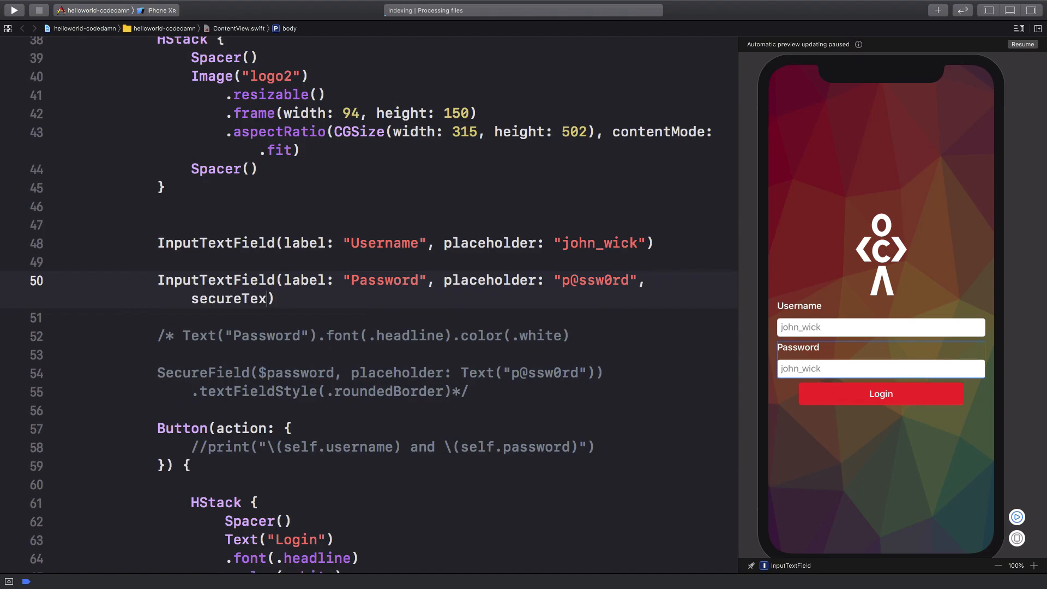
text(tField: true)
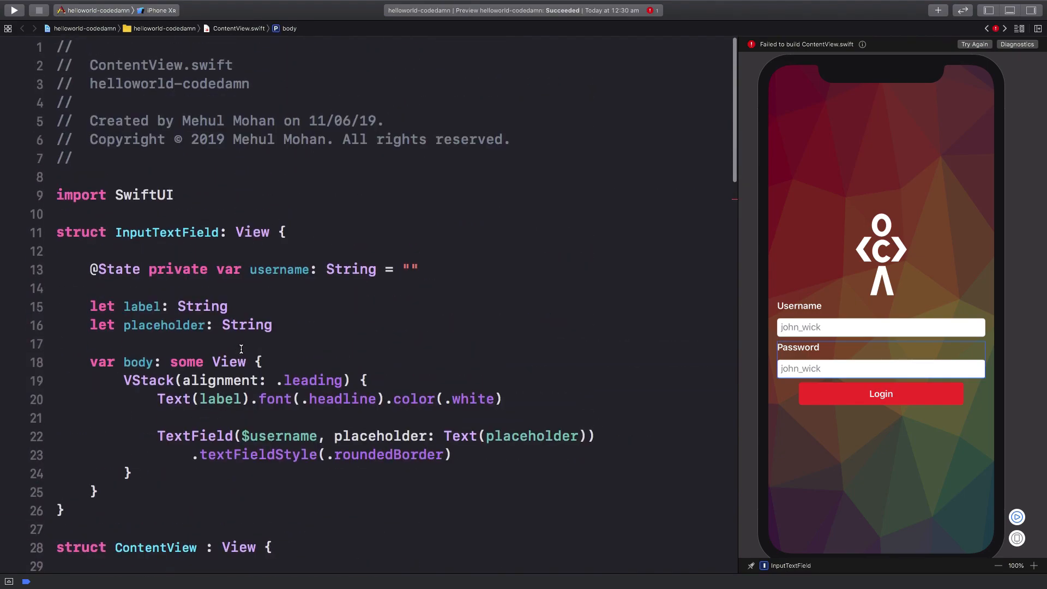
click(277, 324)
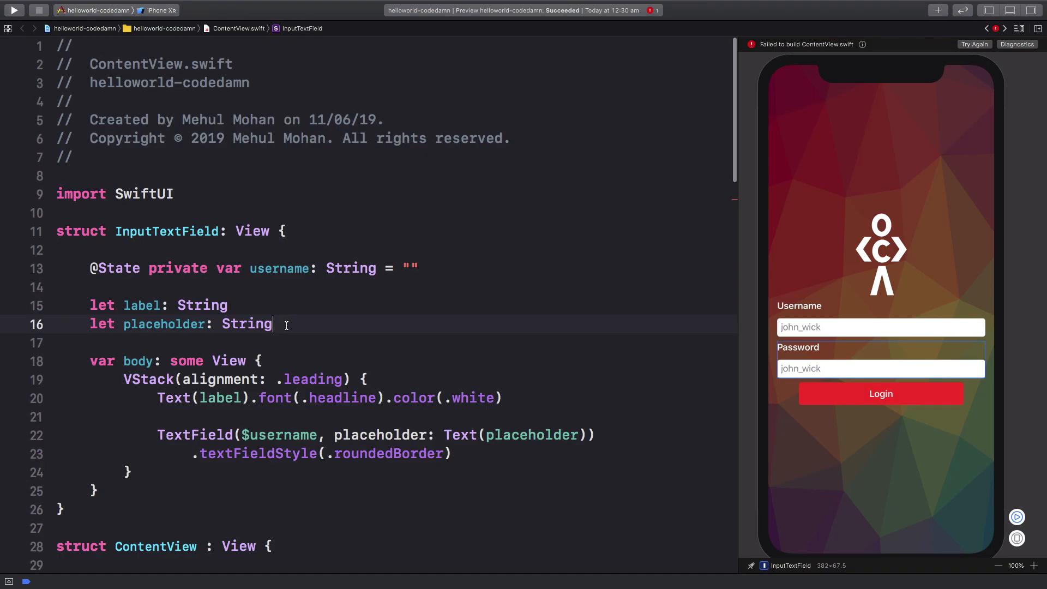
key(enter)
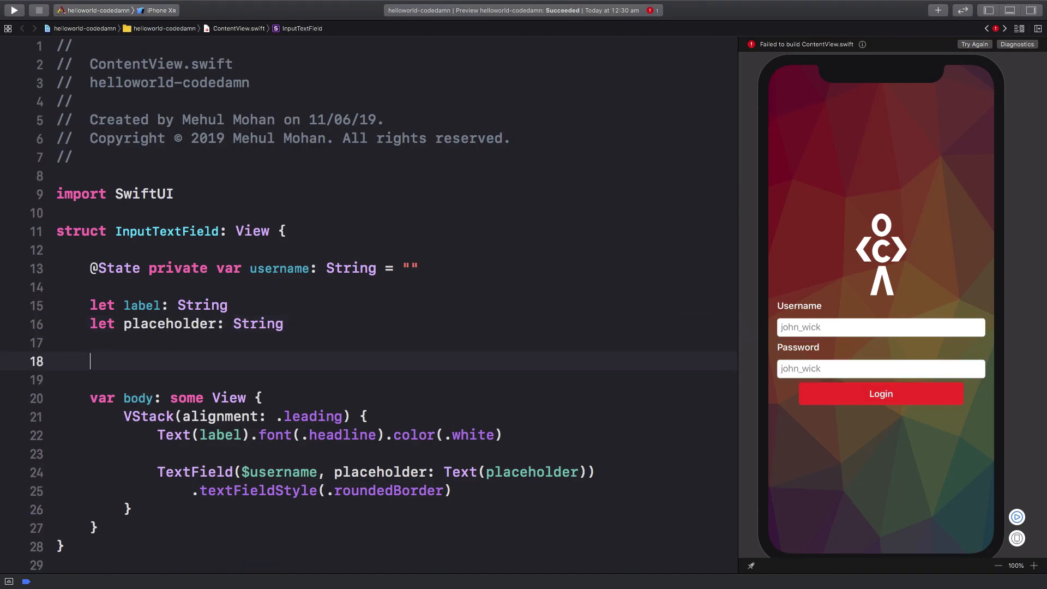
Write init(label: String, placeholder: String) assigning self.label and self.placeholder
text(init()
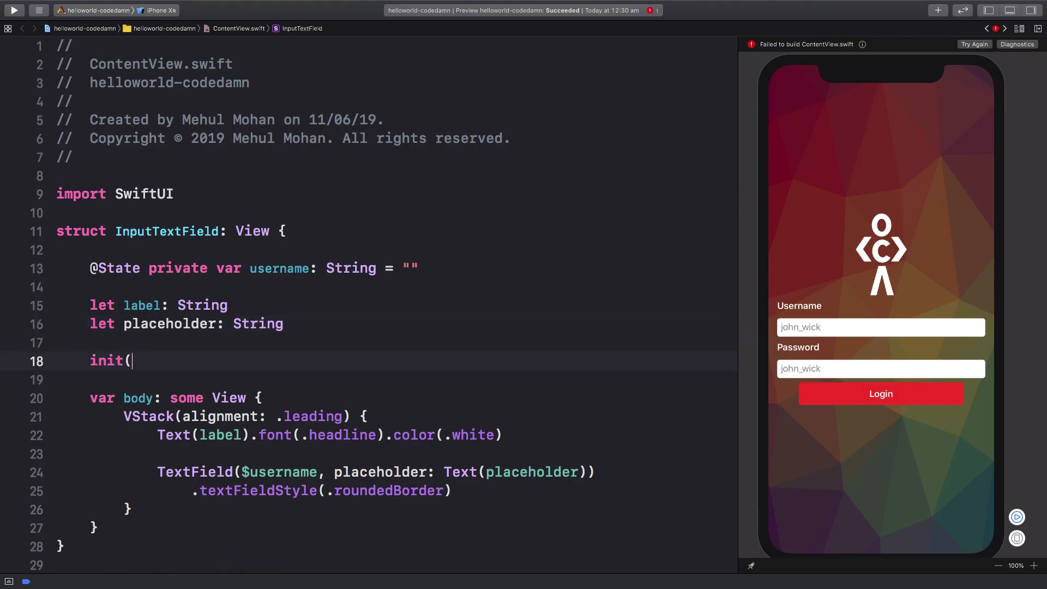
scroll(down, 3)
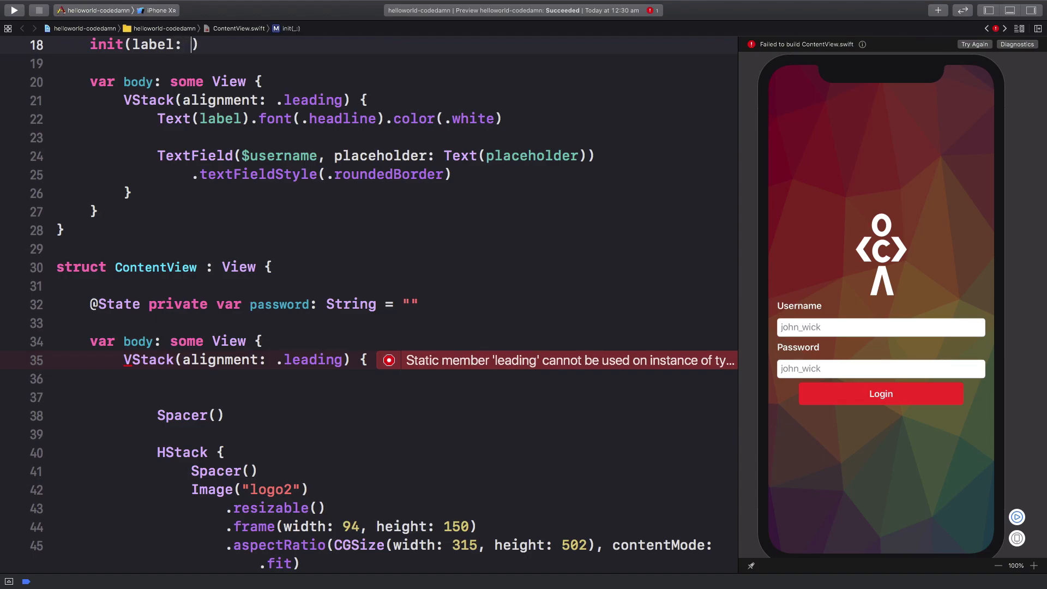
text(String, placeholder: String)
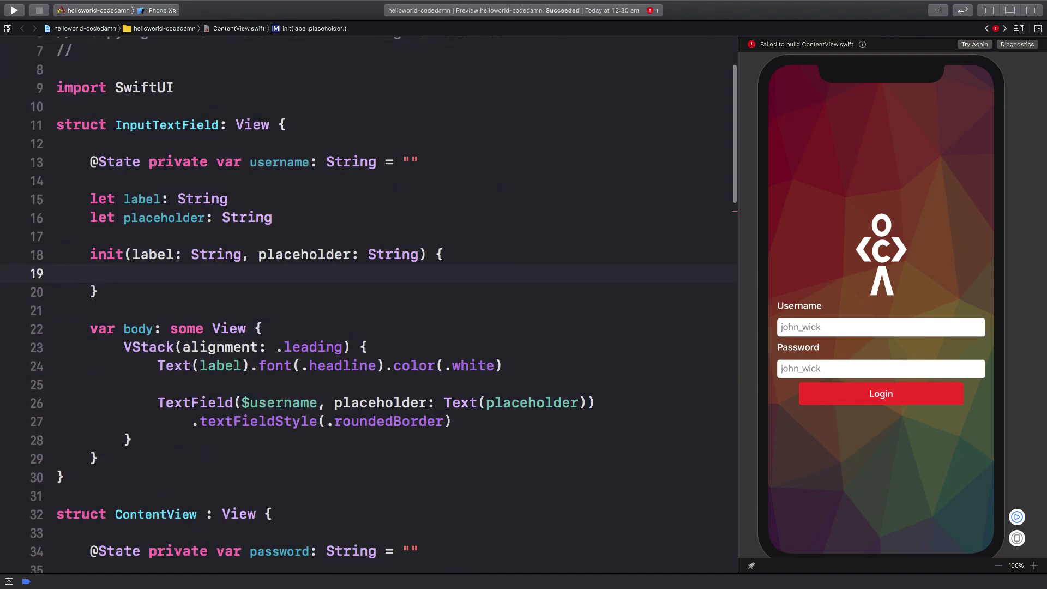
text(self.label = label)
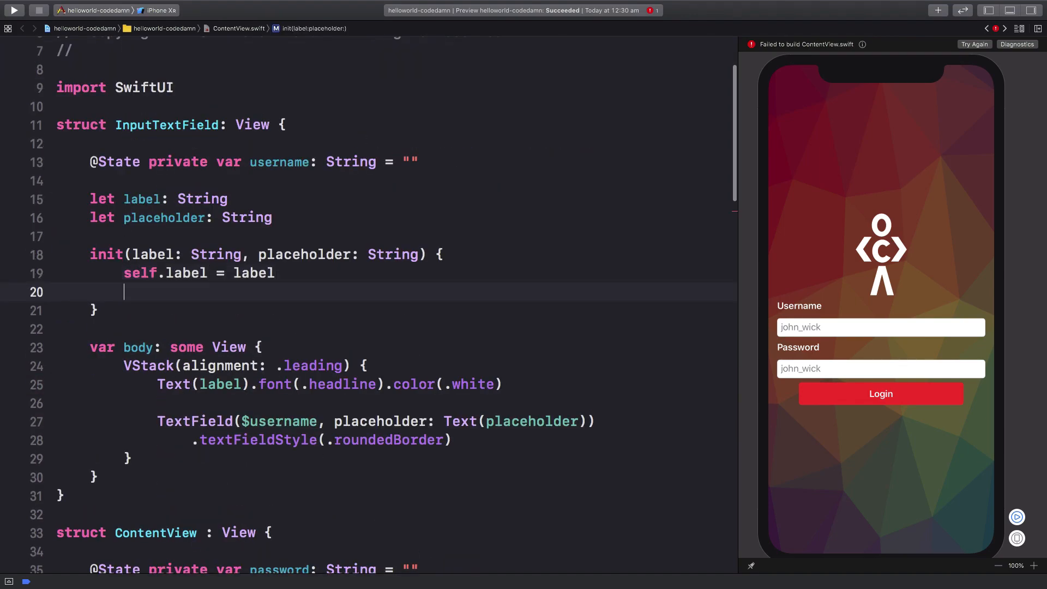
text(self.placehold)
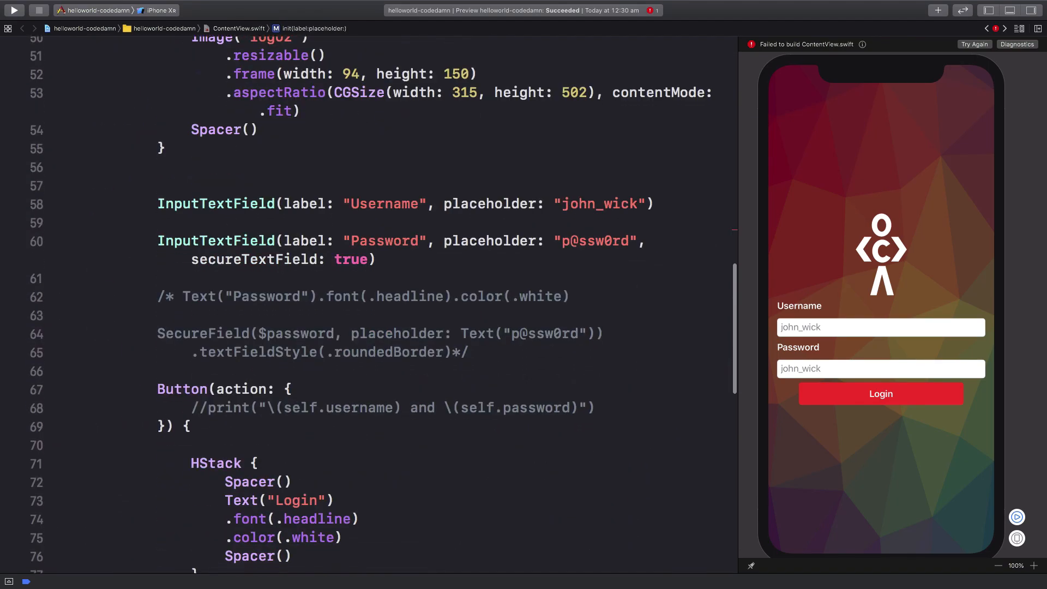
Add a second init with secureTextField: Boolean and assign self.secureTextField = secureTextField, false in the first
scroll(down, 3)
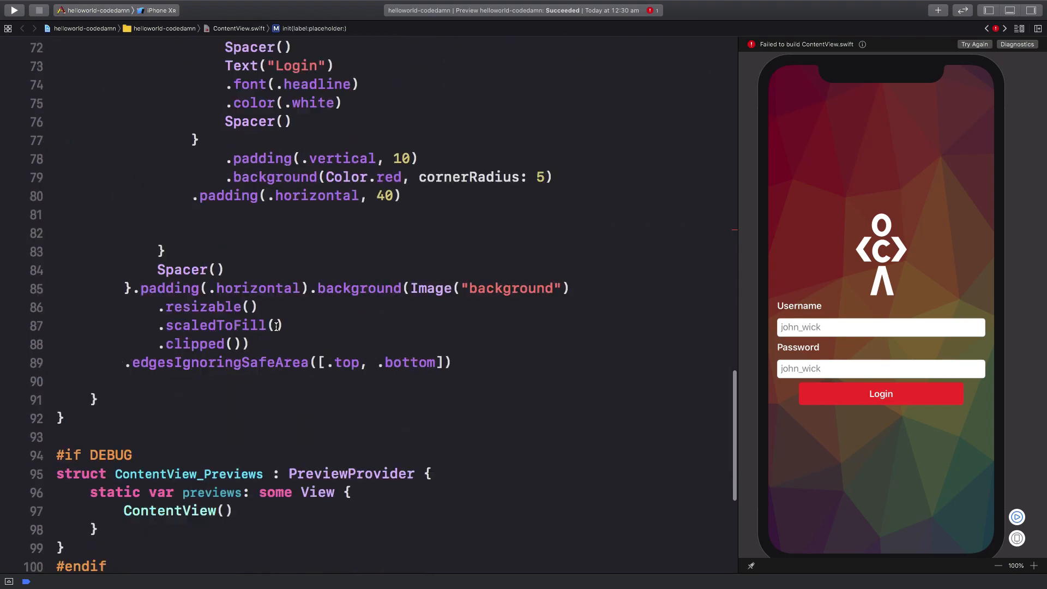
scroll(down, 3)
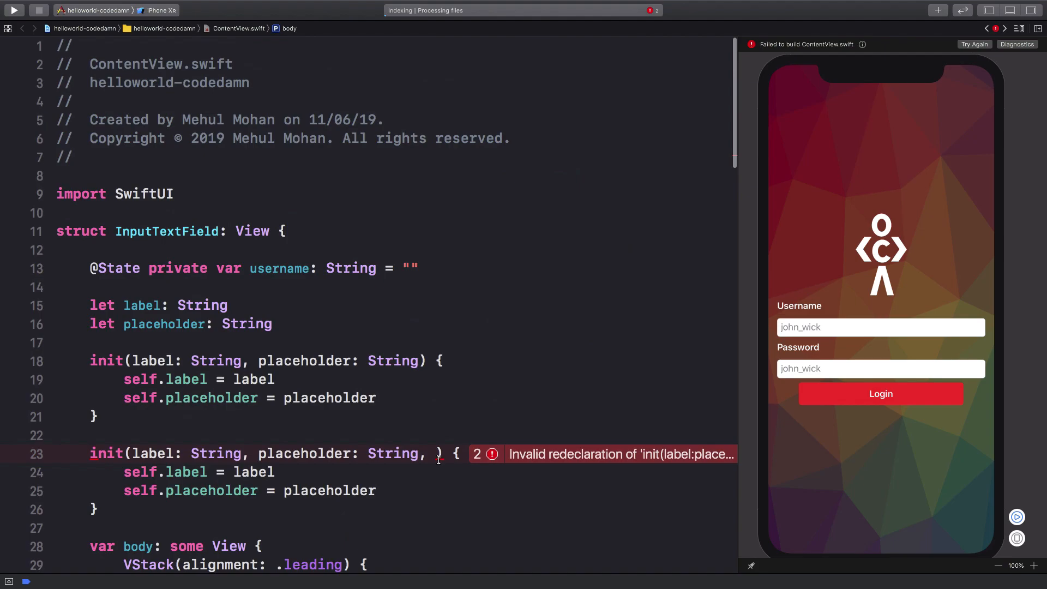
text(secureTextField)
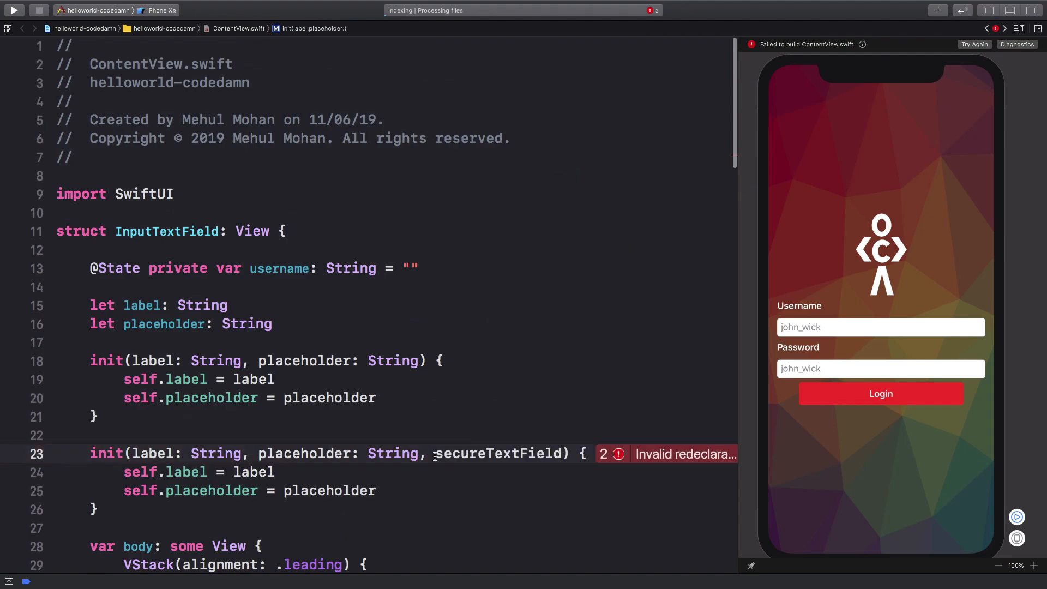
text(: Boolean)
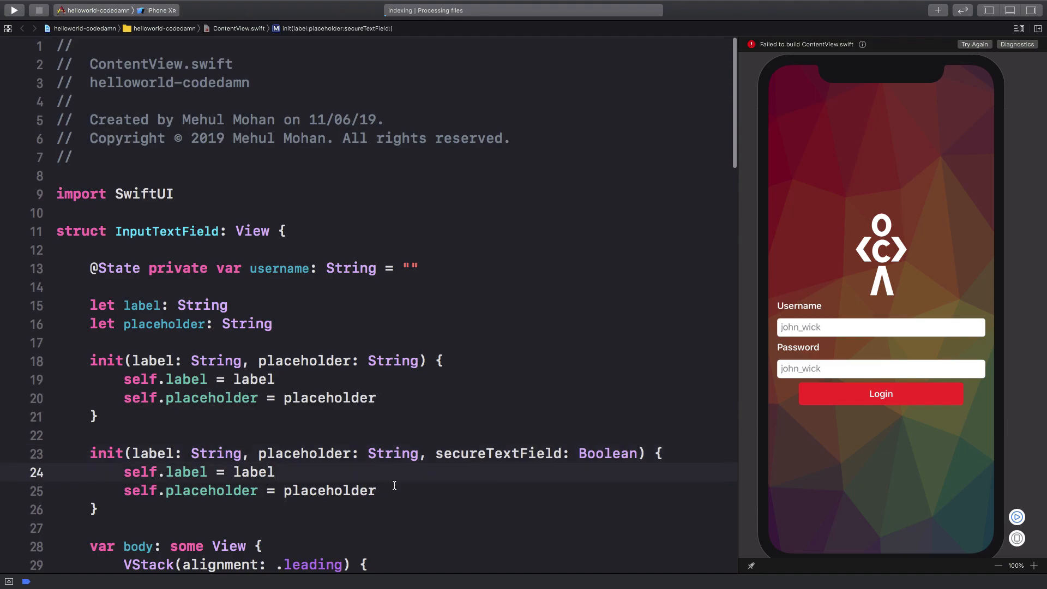
text(self.)
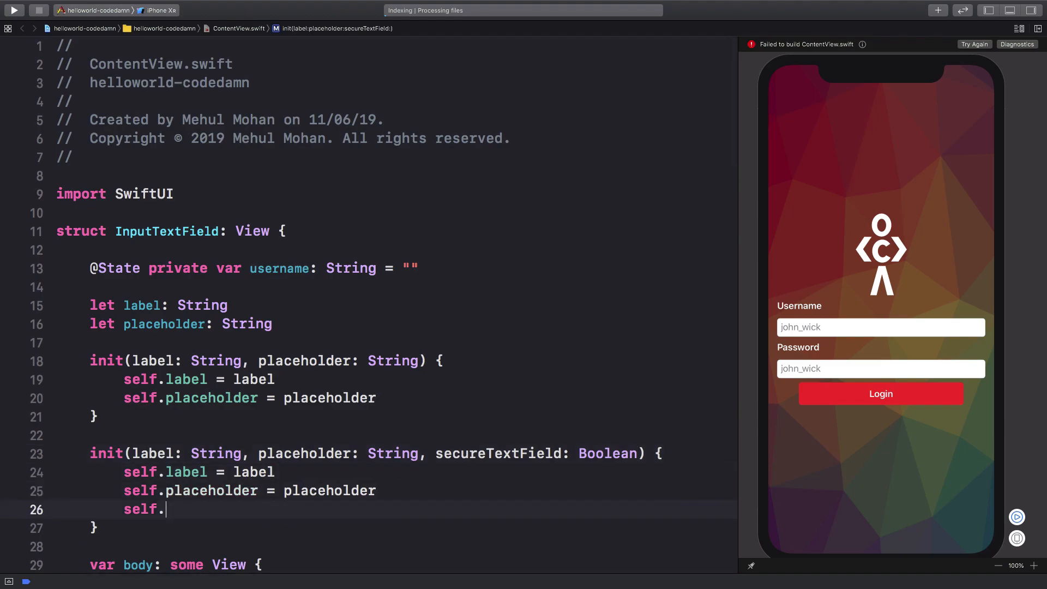
text(sec)
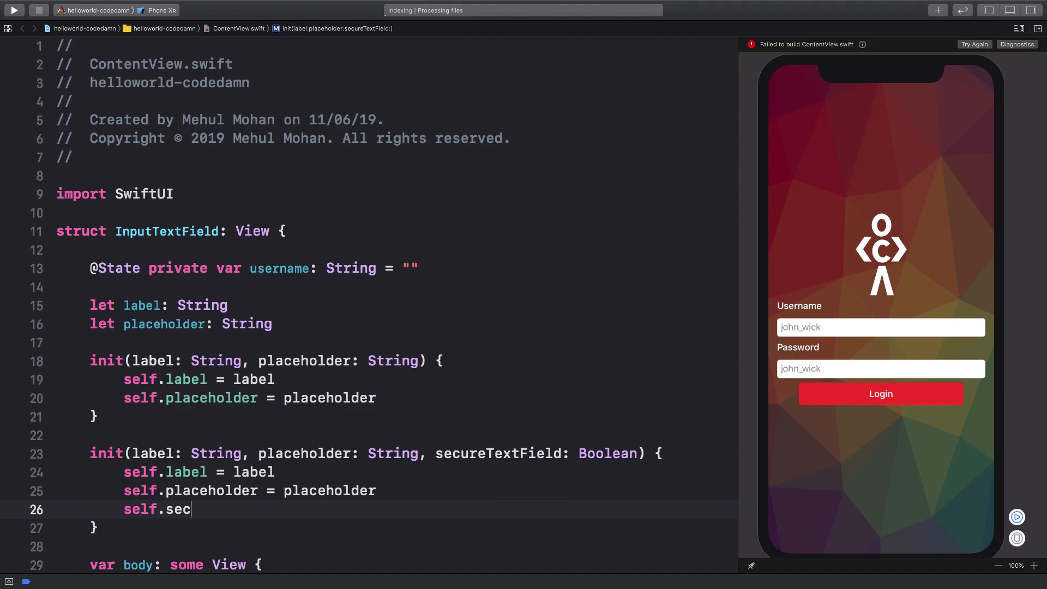
text(ureTex)
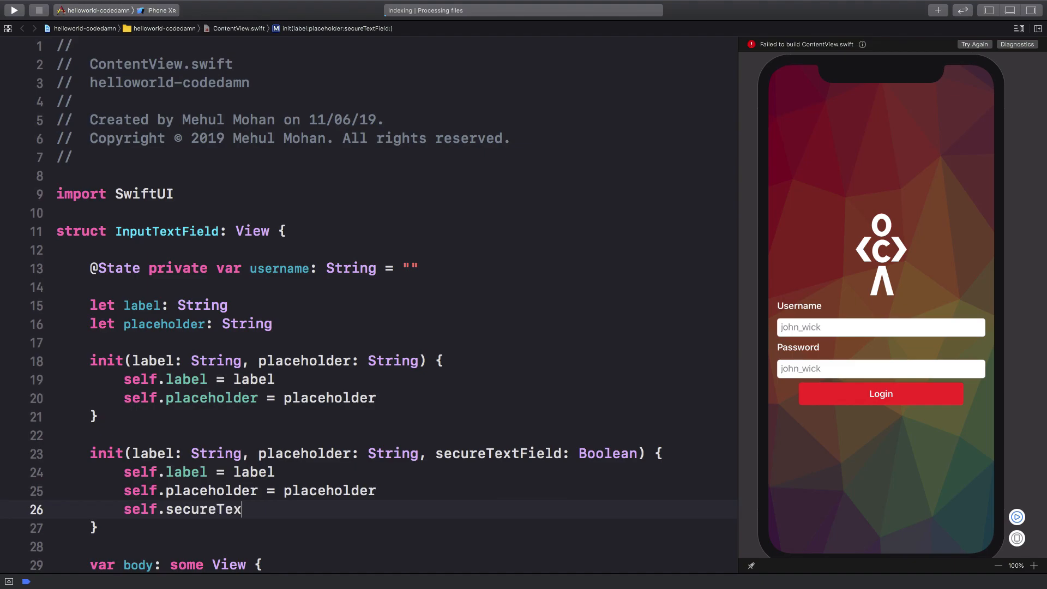
text(tField)
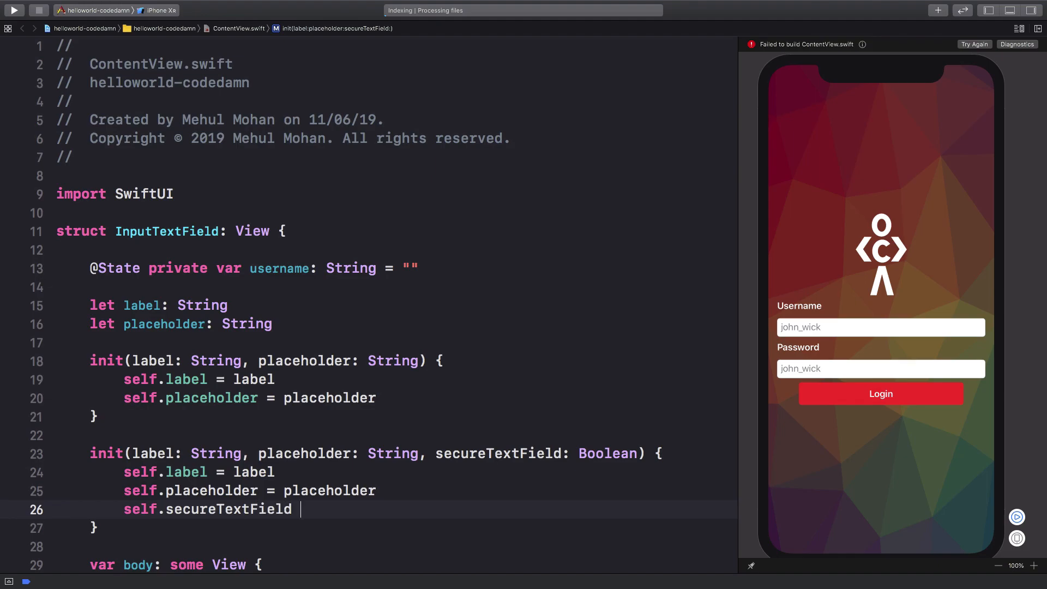
text(= secure)
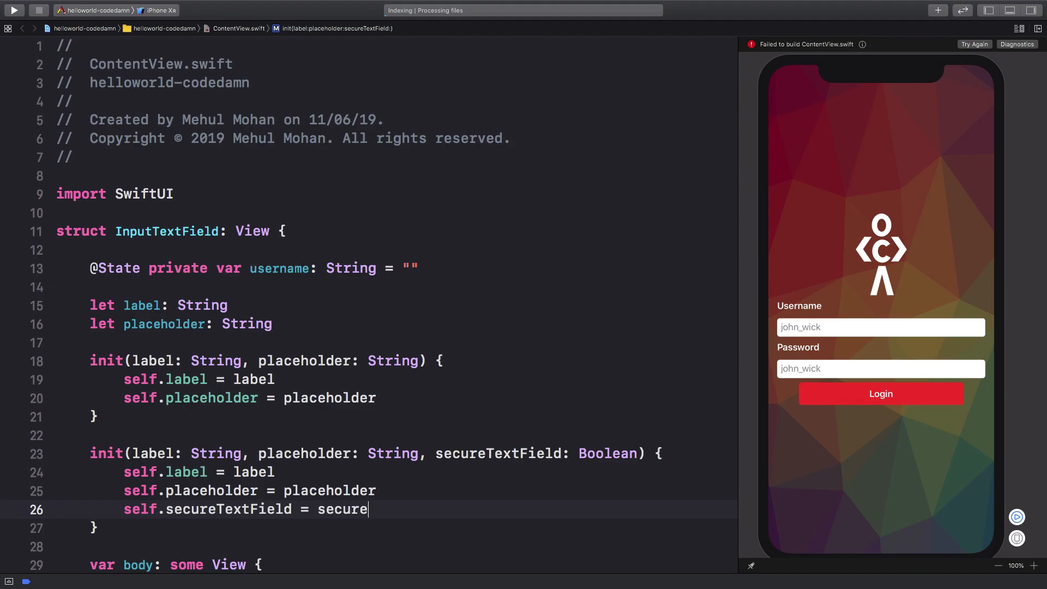
text(TextField)
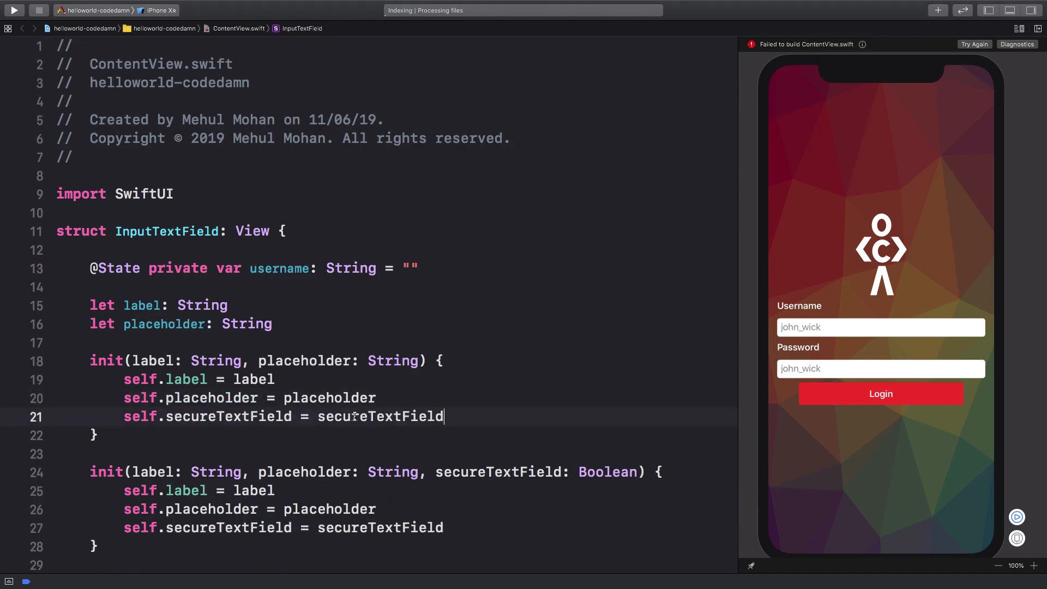
text(false)
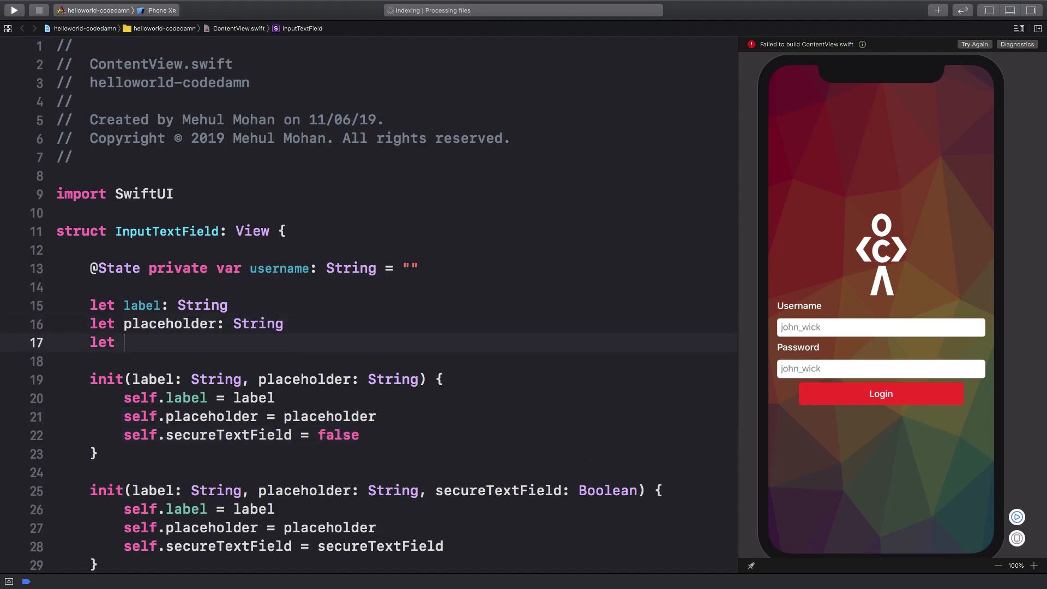
Declare let secureTextField: Boolean under the placeholder property
text(secureText)
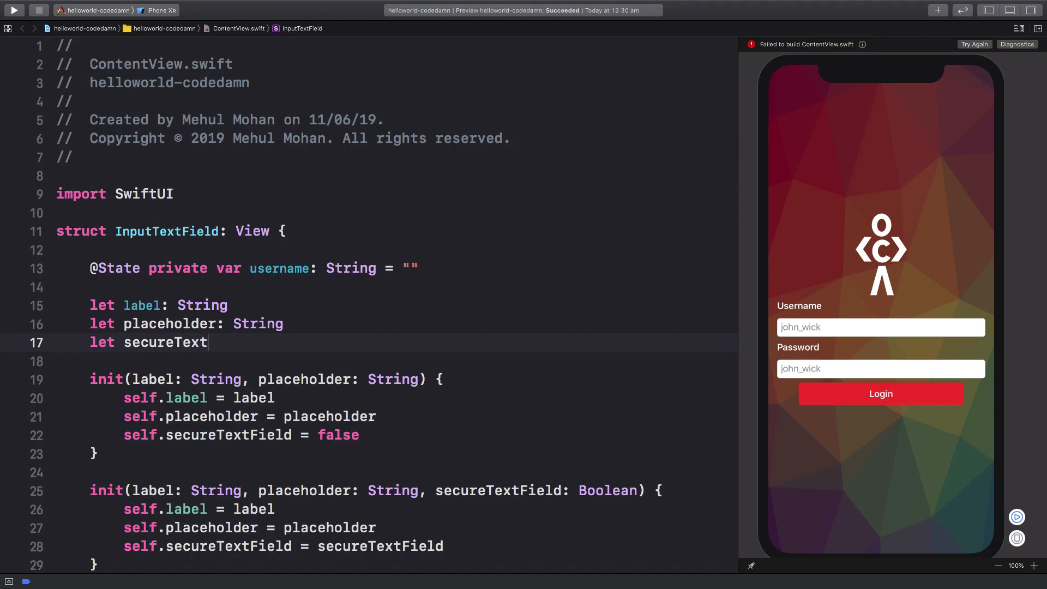
text(Field: F)
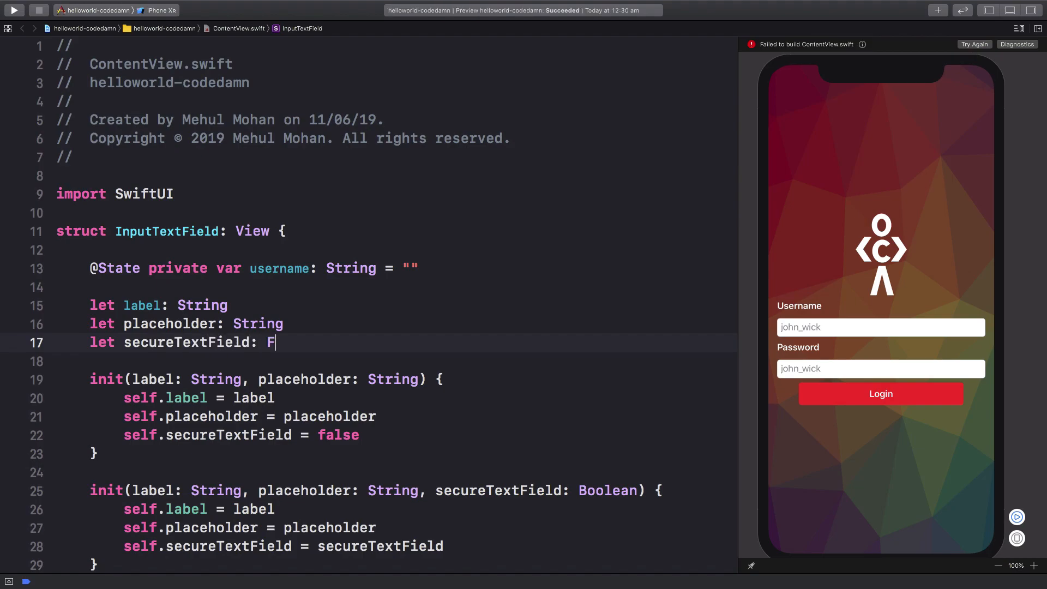
text(oolean)
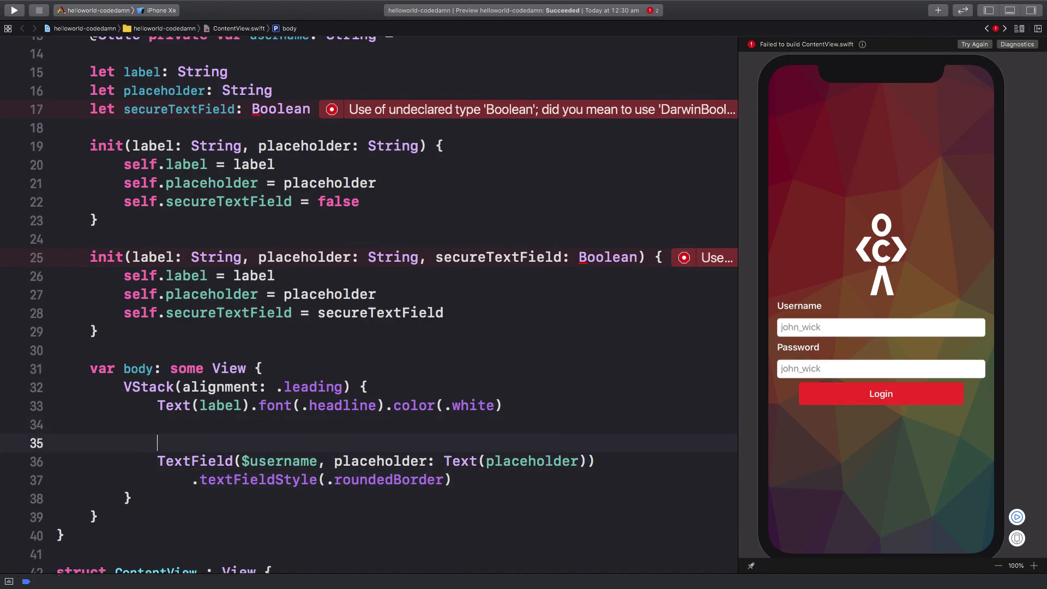
Render SecureField if secureTextField is true, else TextField, and change Boolean to Bool
text(if)
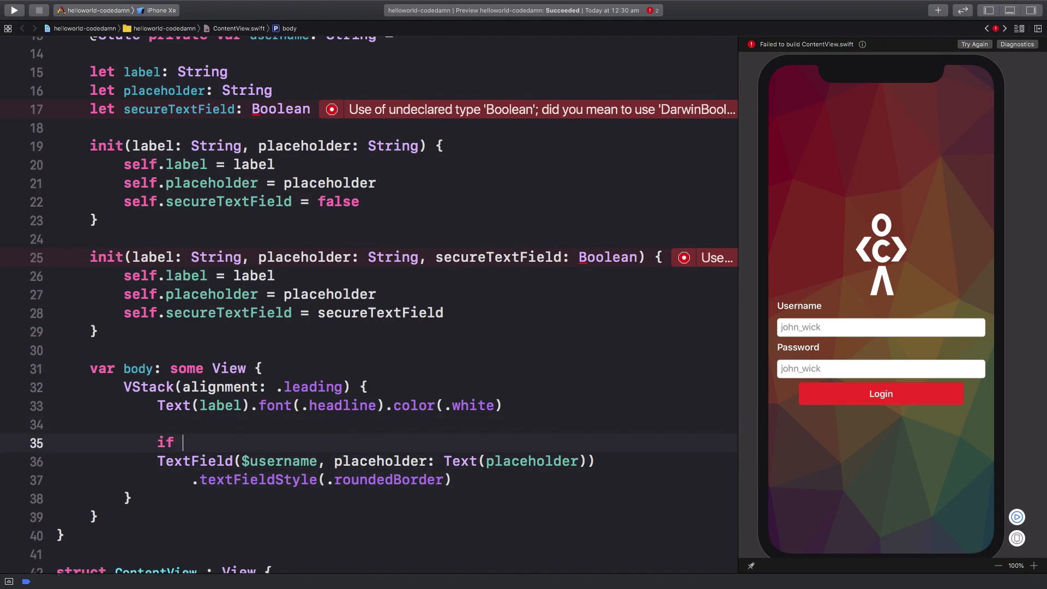
text(secureTextField {)
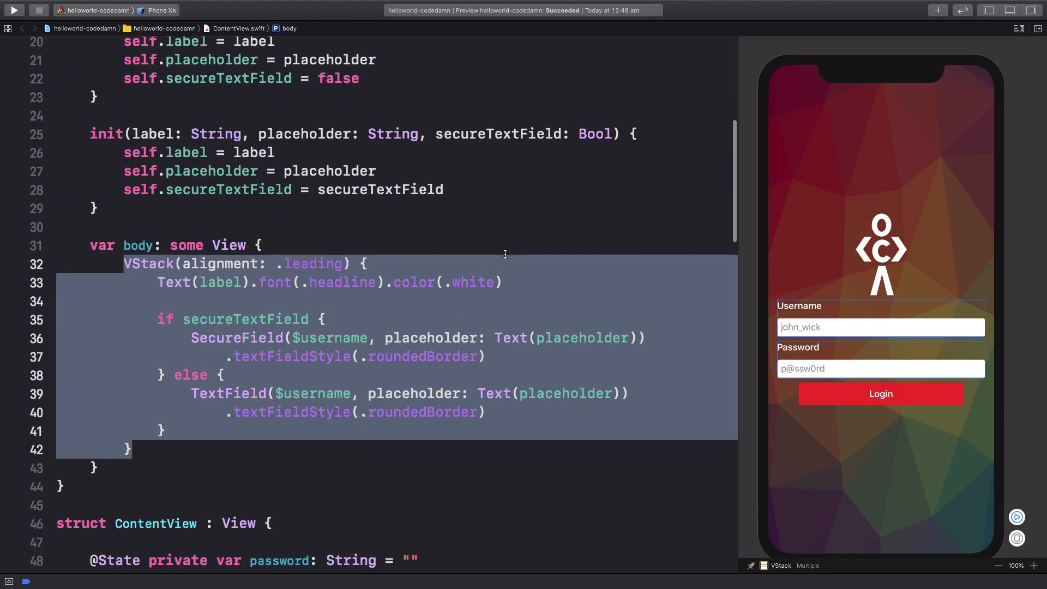
scroll(down, 3)
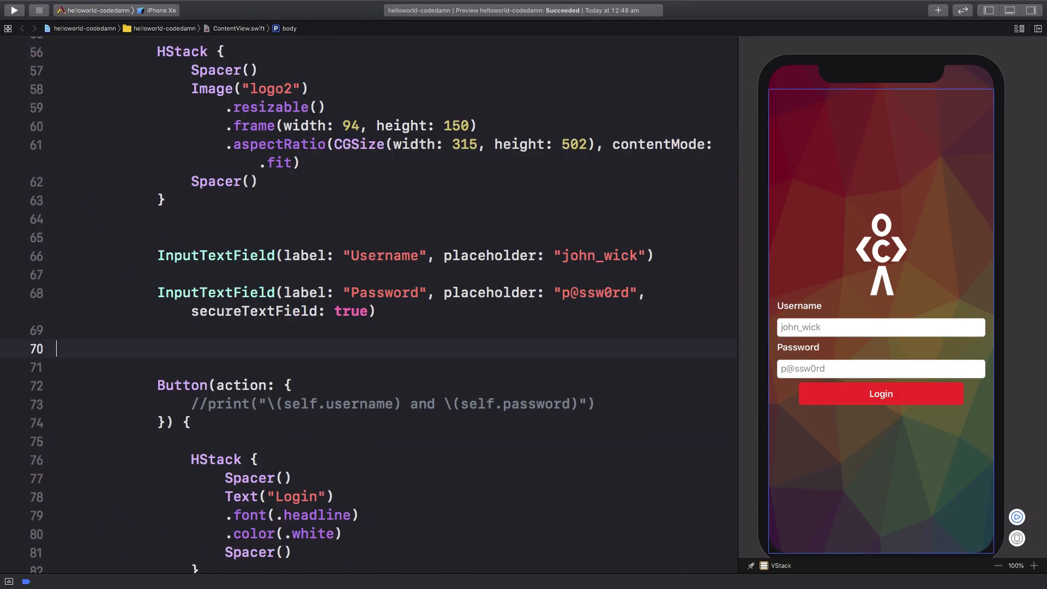